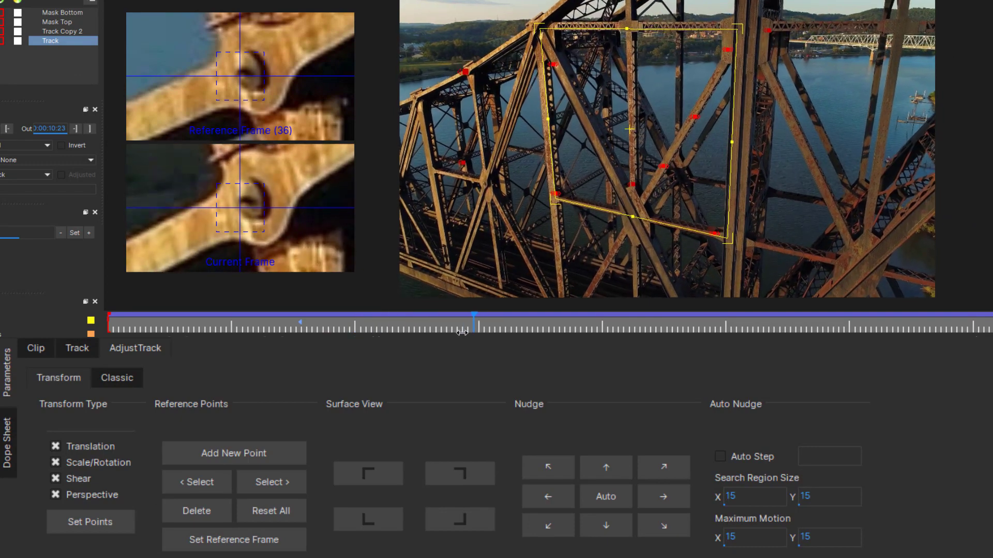
- Apply Boris FX Mocha AE from the Effect menu to the BridgeShot.mov layer
click(605, 468)
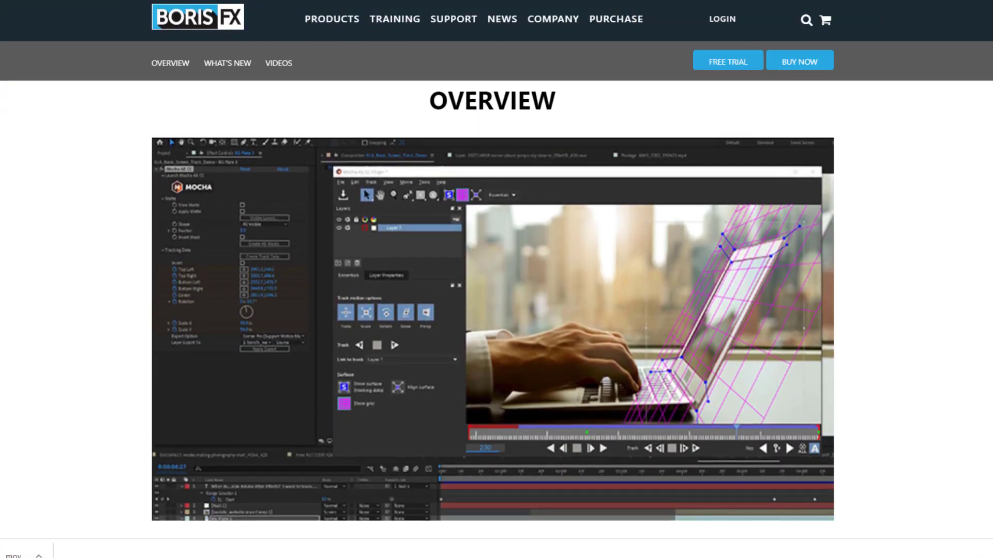
scroll(down, 3)
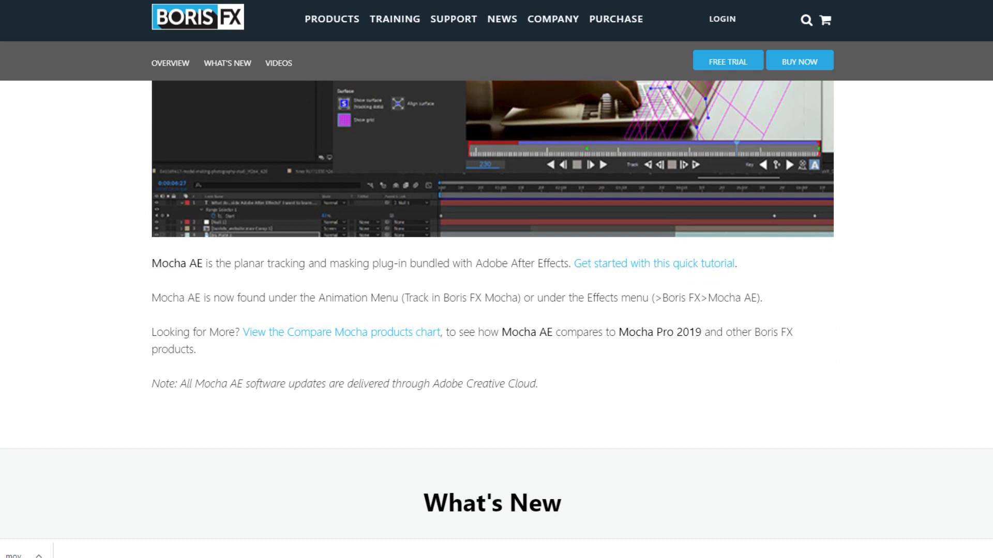
scroll(down, 3)
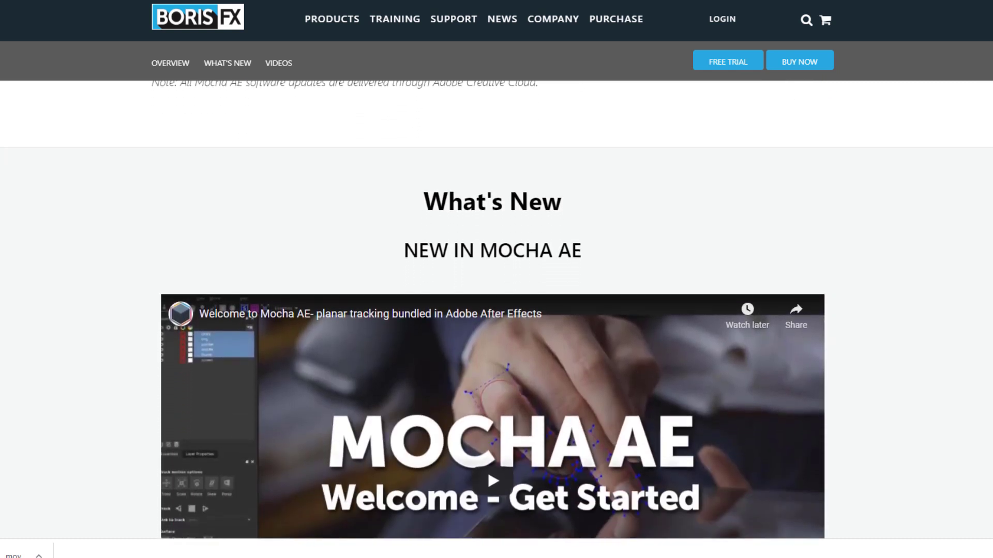
scroll(down, 3)
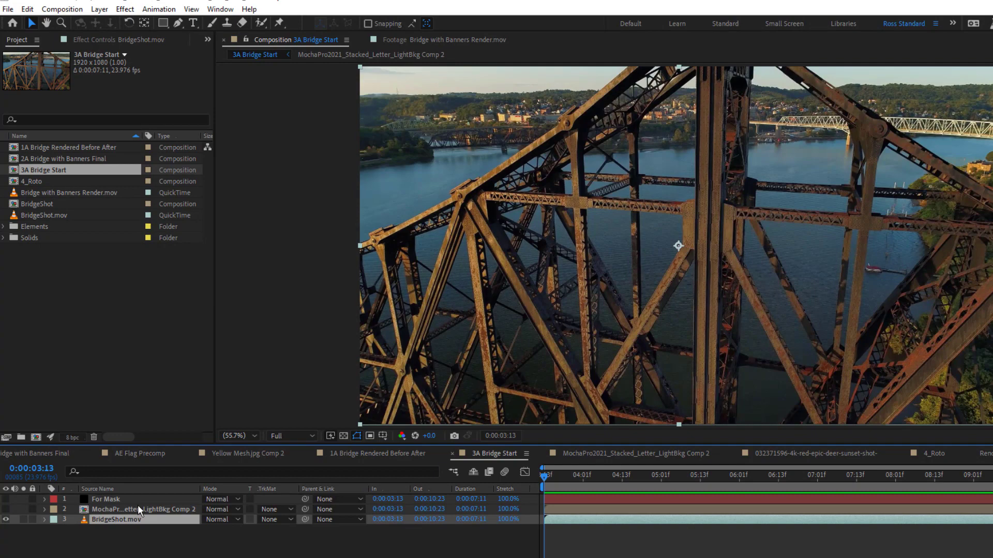
click(125, 9)
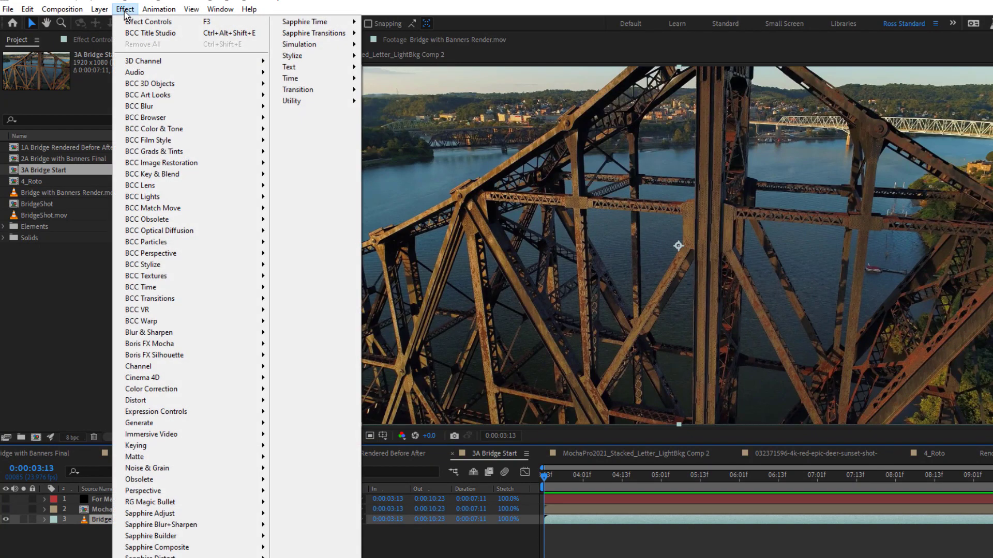
mouse_move(183, 333)
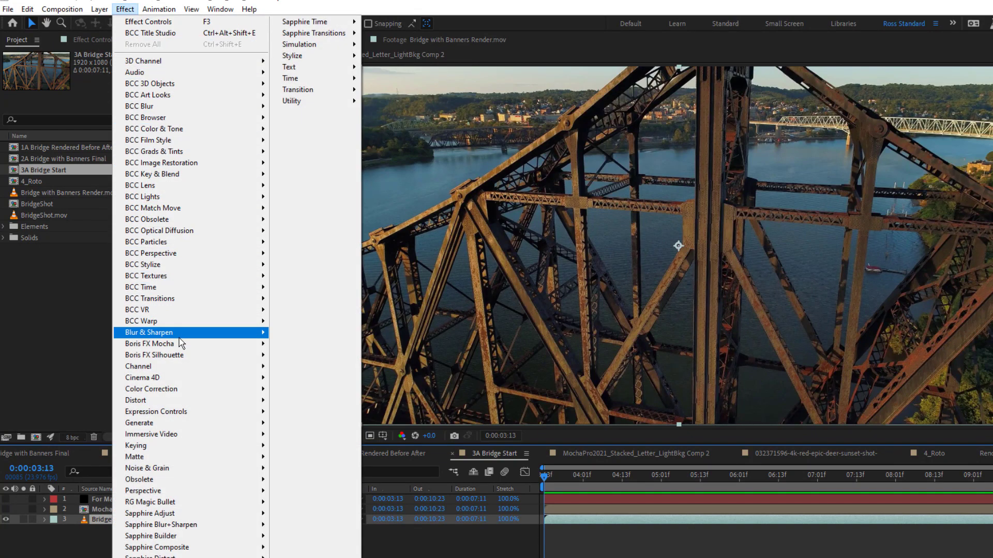
mouse_move(150, 344)
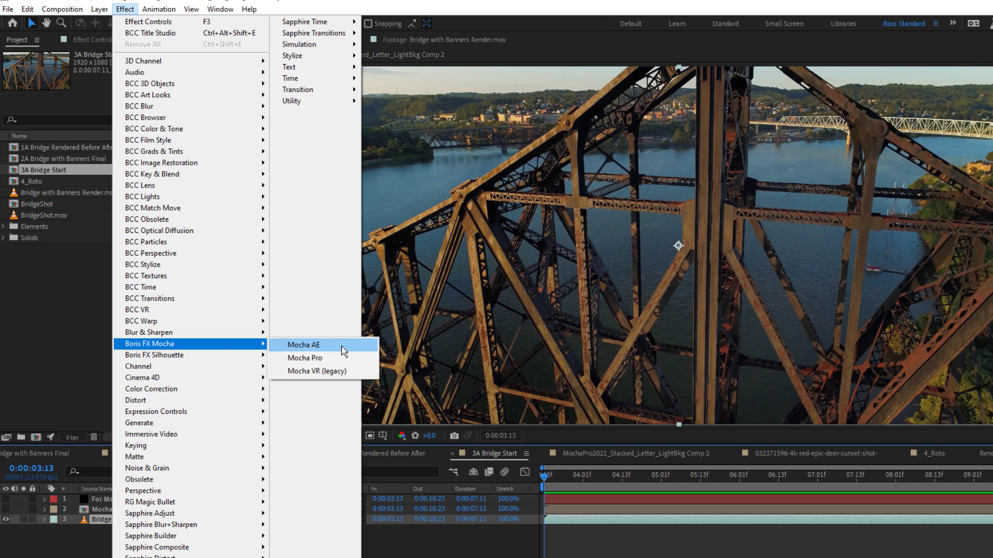
click(158, 9)
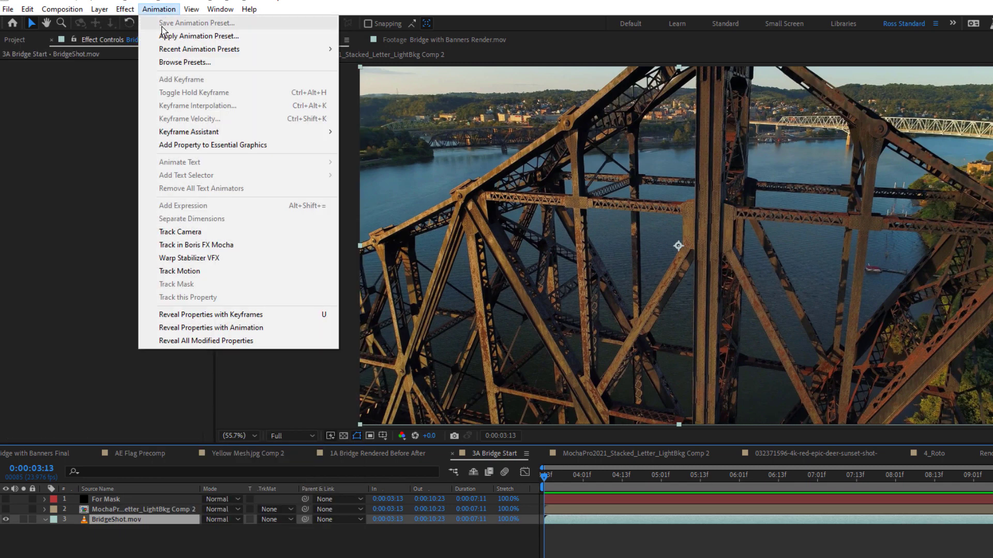
mouse_move(259, 247)
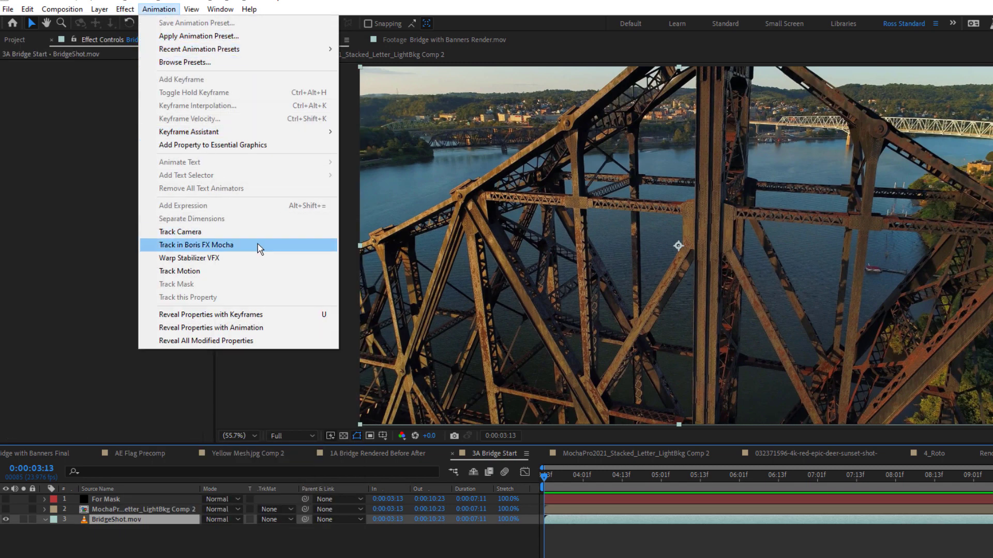
click(197, 245)
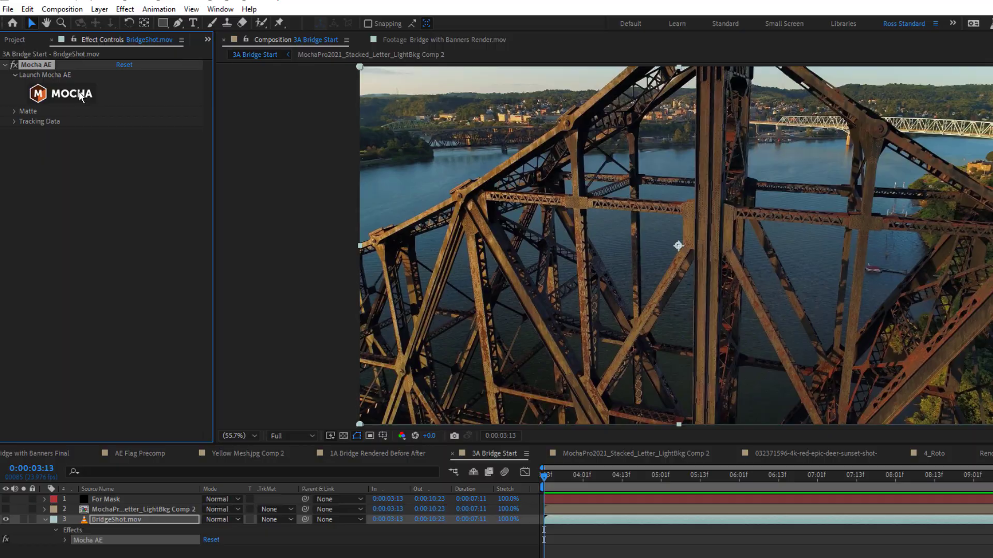
- Launch Mocha AE from Effect Controls and play through the bridge footage
click(62, 93)
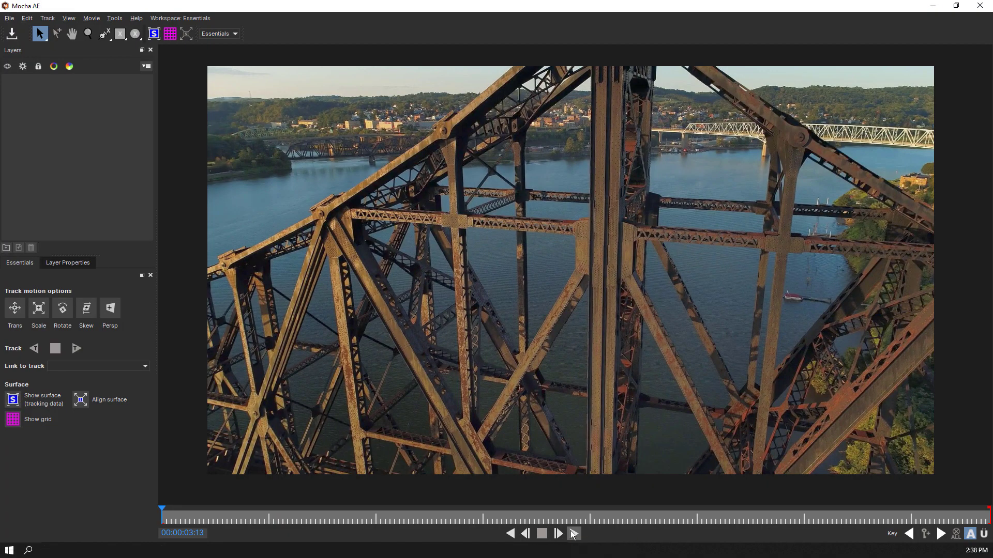
click(557, 534)
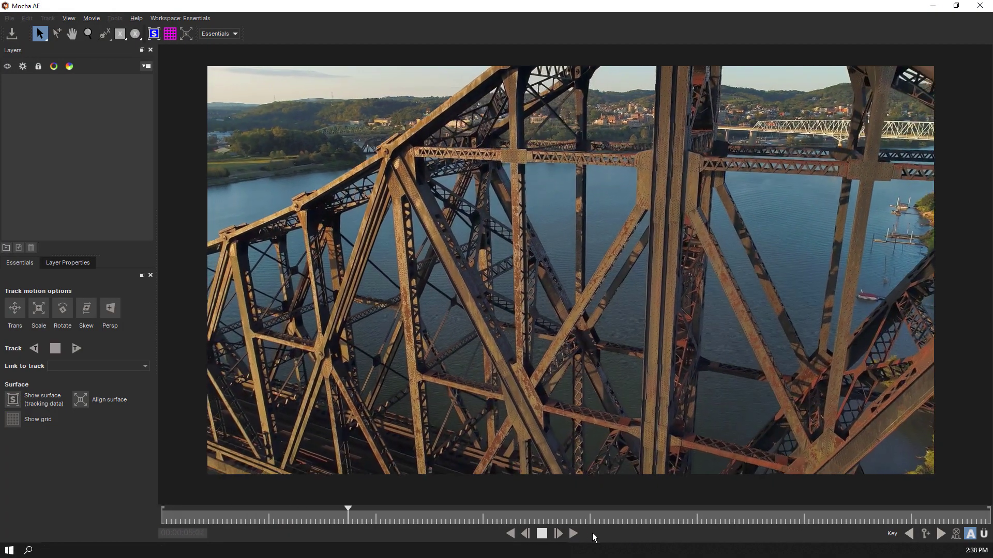
click(572, 533)
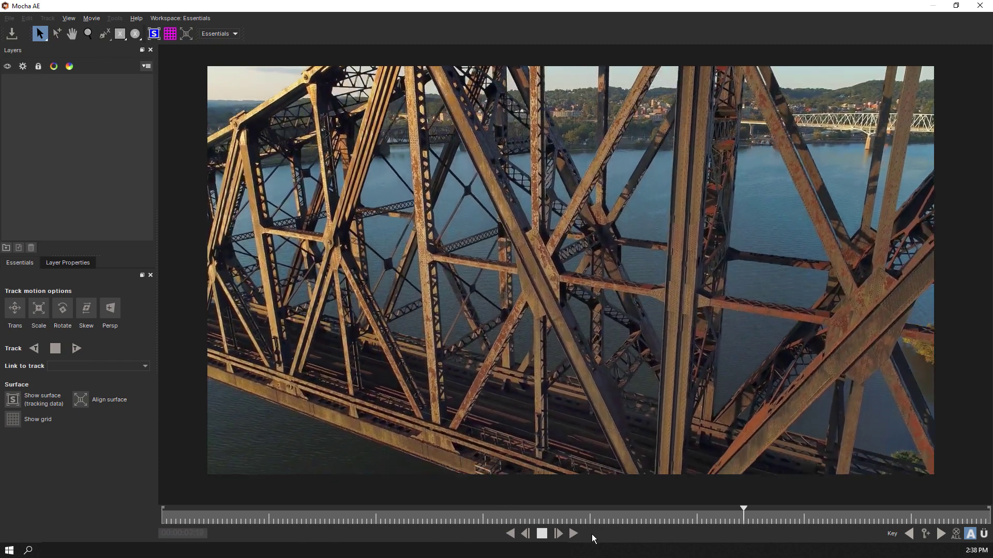
click(572, 534)
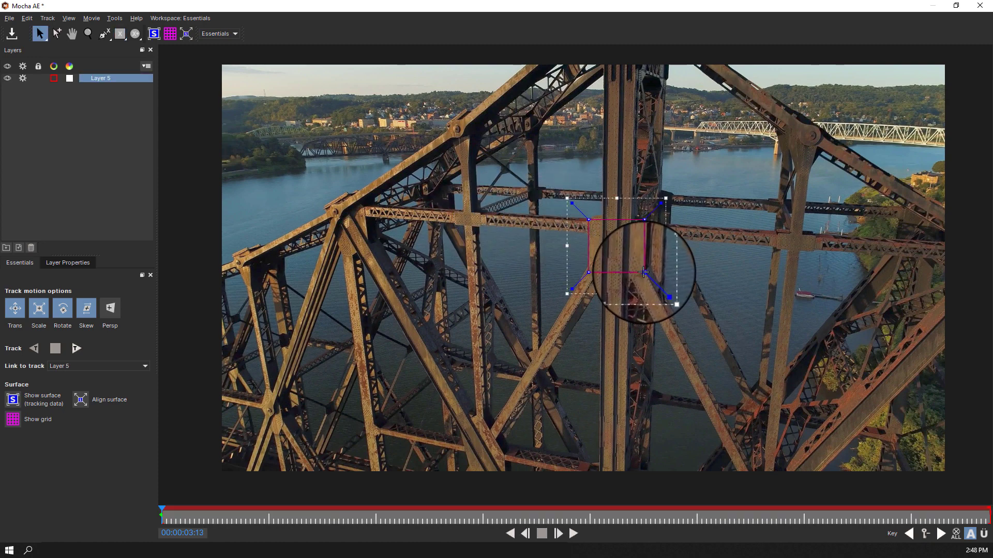
- Add more X-spline shapes to Layer 5 around the central panel's girders
click(104, 34)
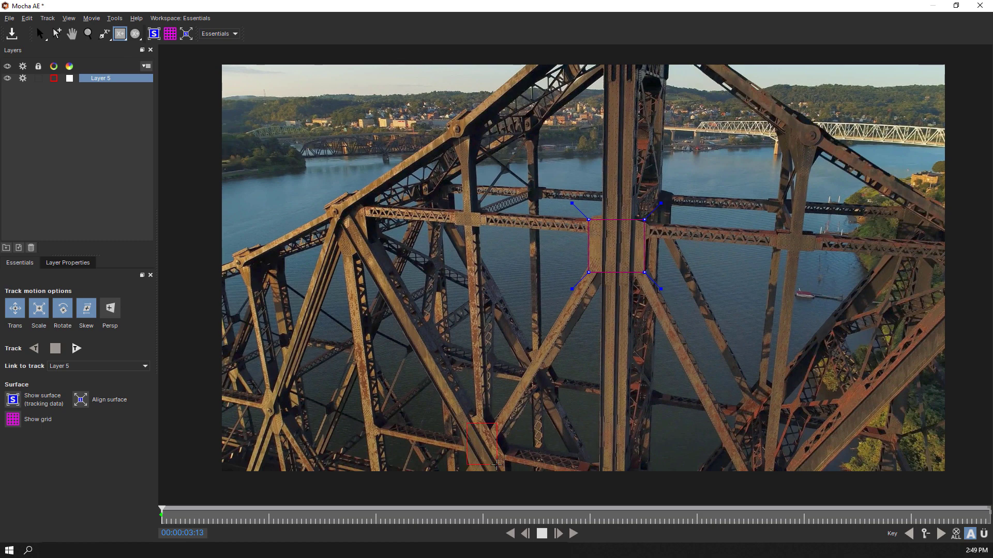
click(119, 34)
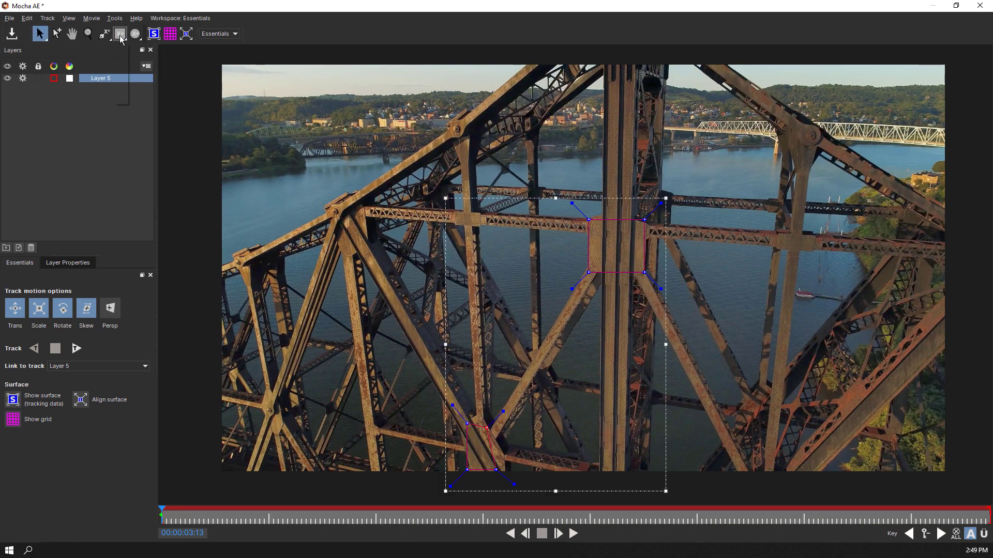
click(119, 33)
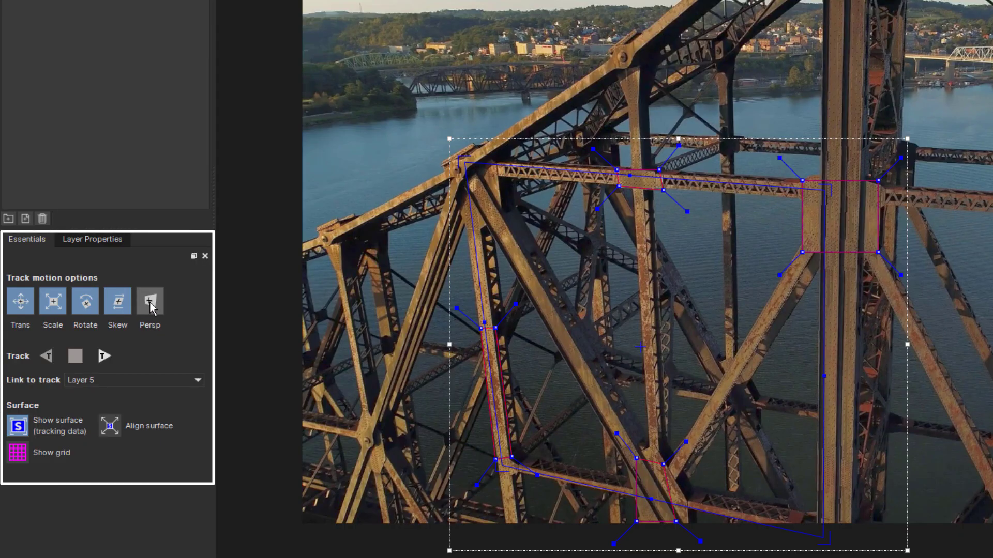
- Enable Persp motion and track Layer 5 forward through the entire clip
click(150, 301)
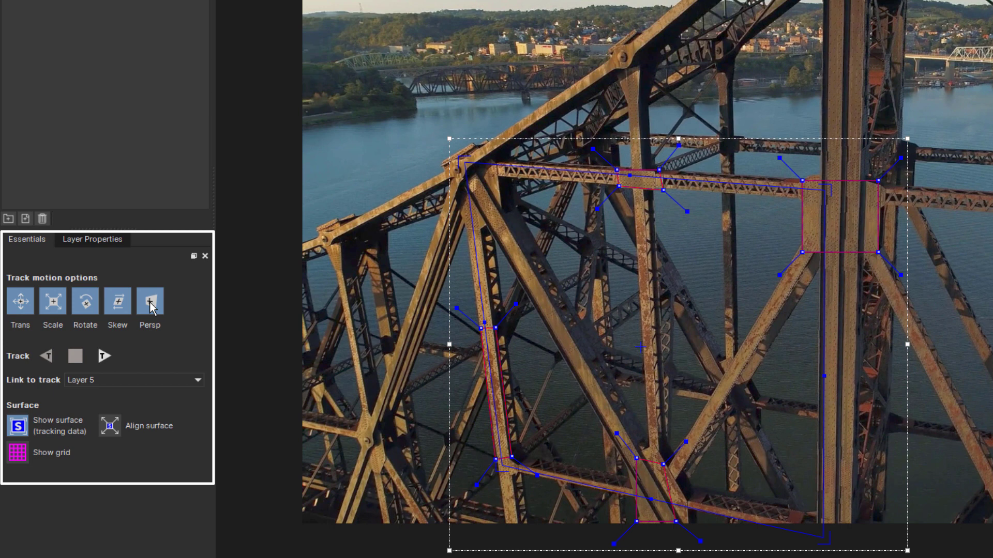
mouse_move(100, 417)
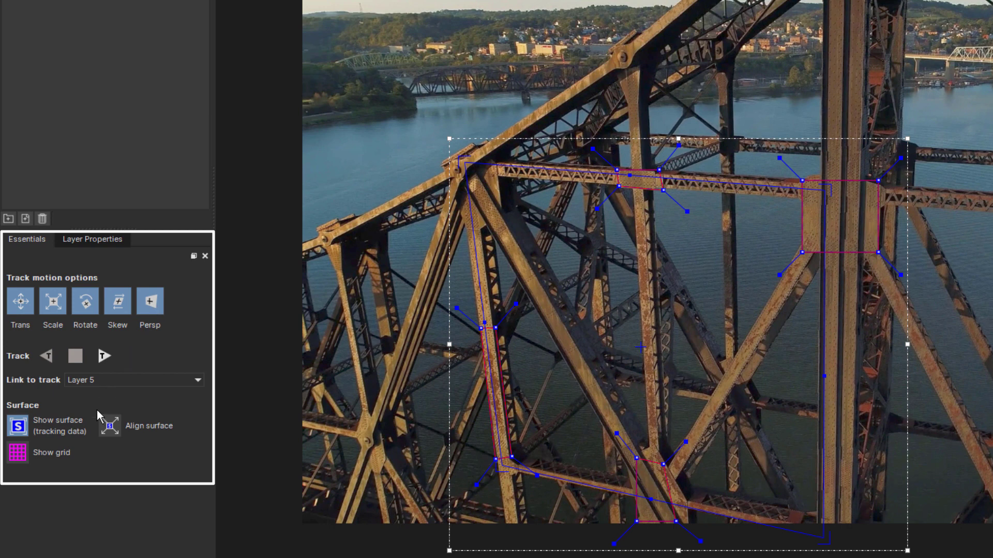
click(104, 356)
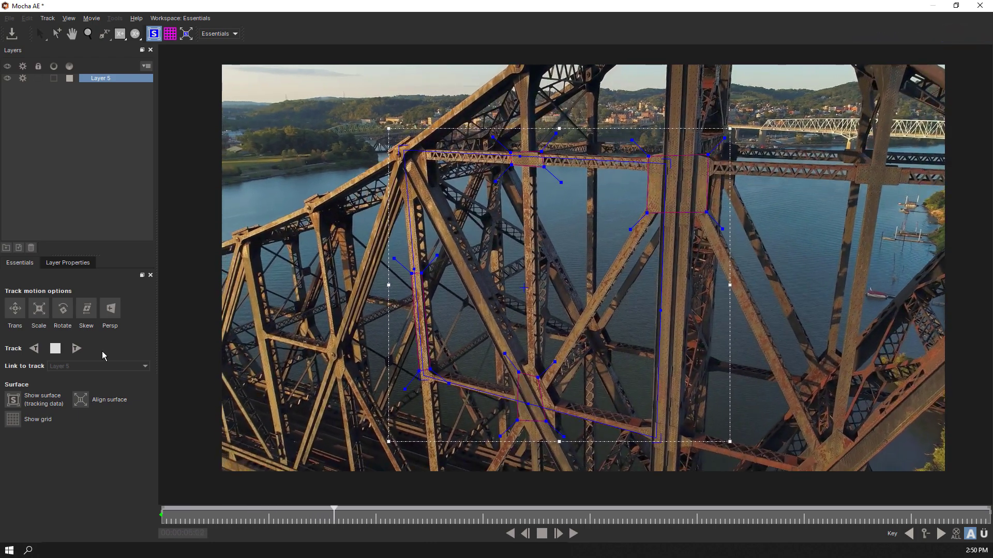
click(572, 533)
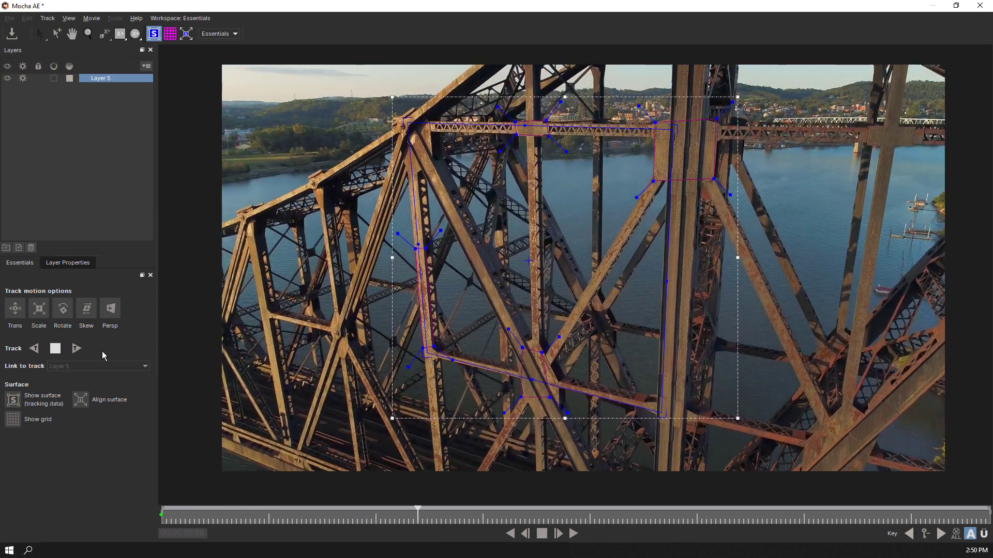
click(76, 349)
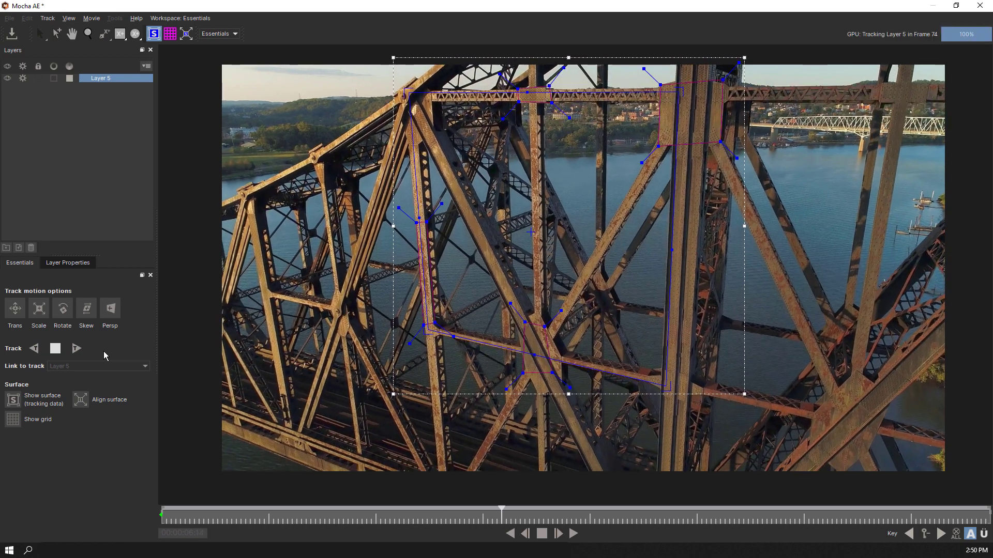
click(74, 348)
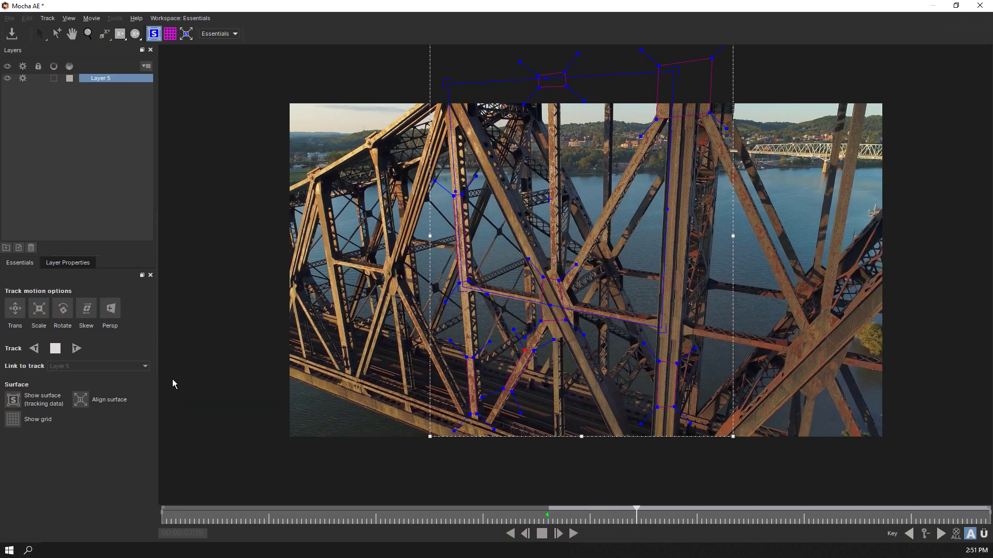
click(54, 348)
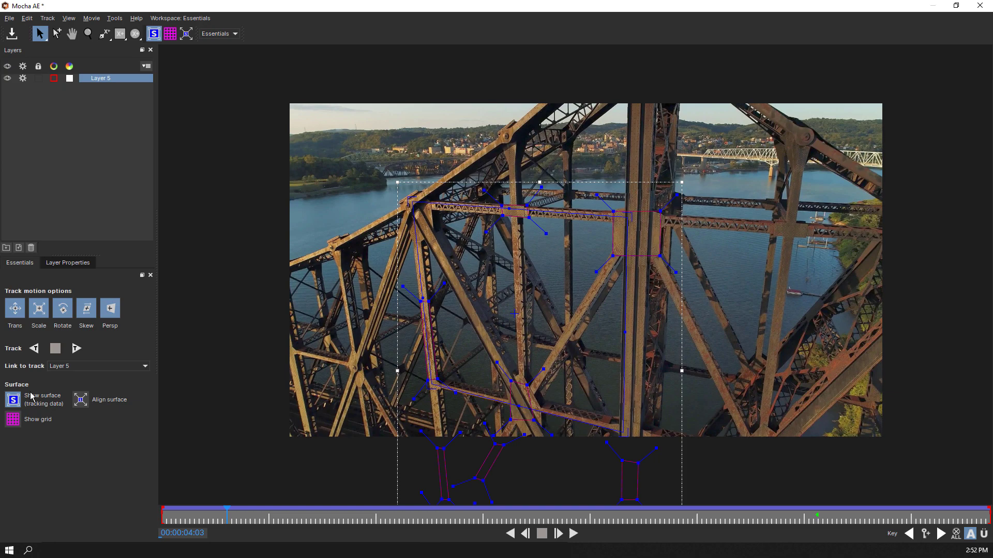
- Toggle the tracked surface and perspective grid overlays, then bring up workspace layouts
click(12, 420)
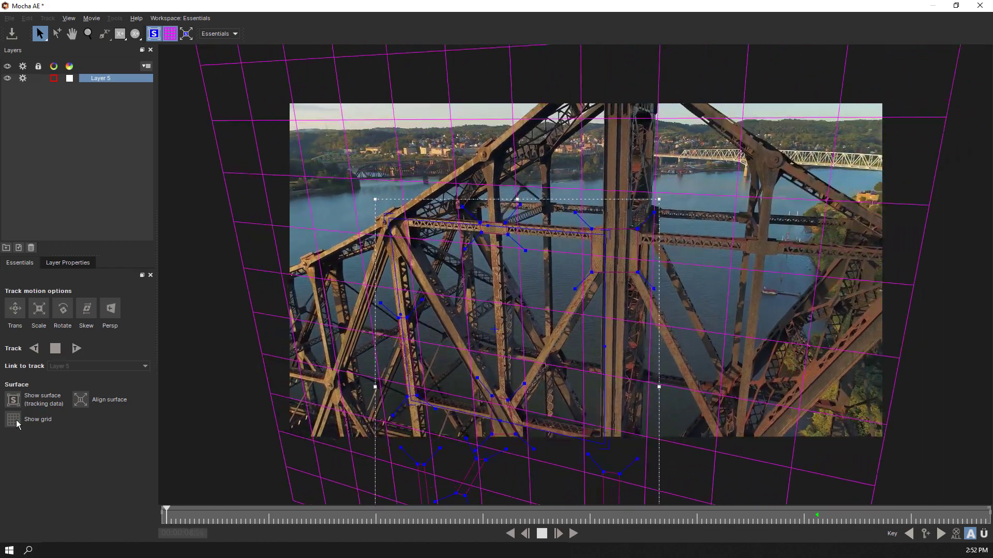
click(219, 33)
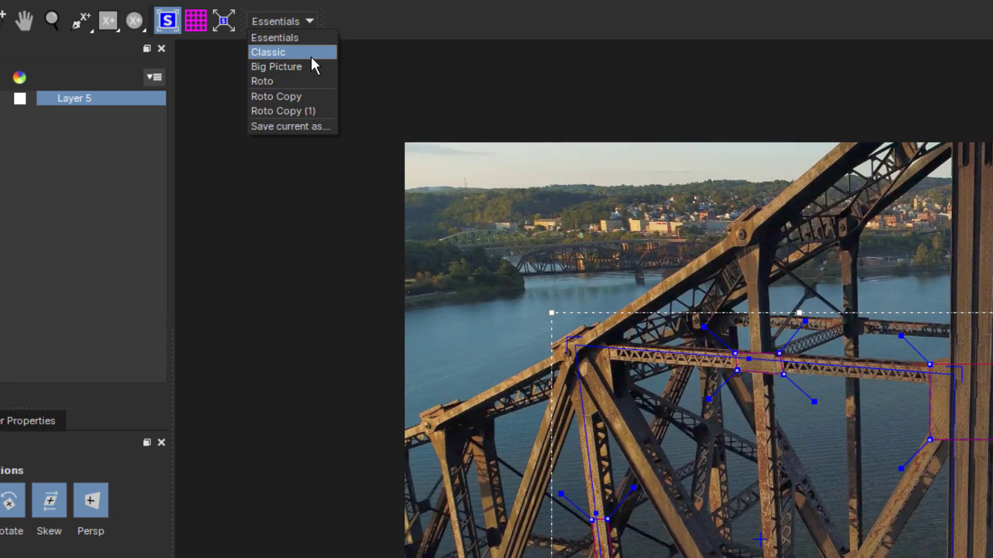
- Switch to the Classic workspace and tick Scale/Rotation, Shear and Perspective in AdjustTrack
click(267, 52)
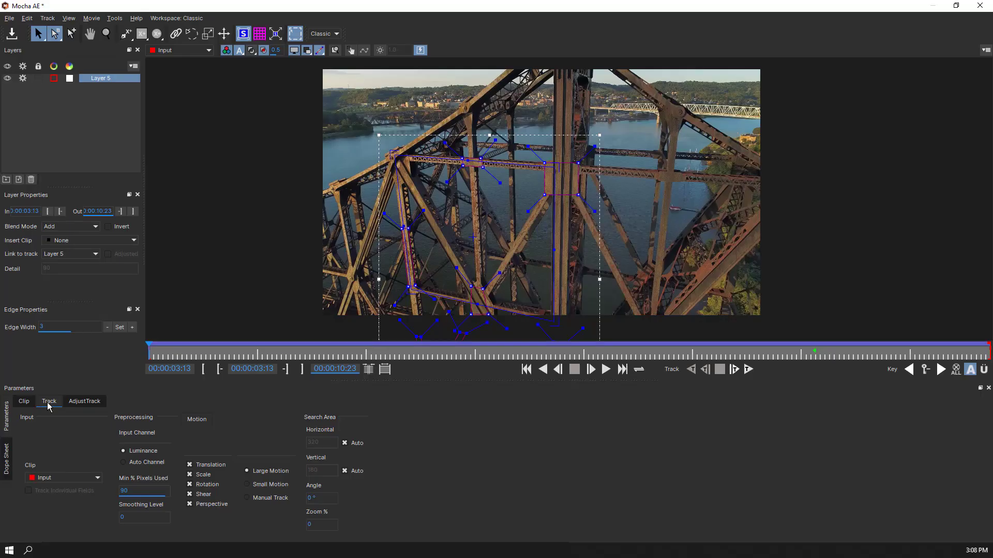
click(84, 401)
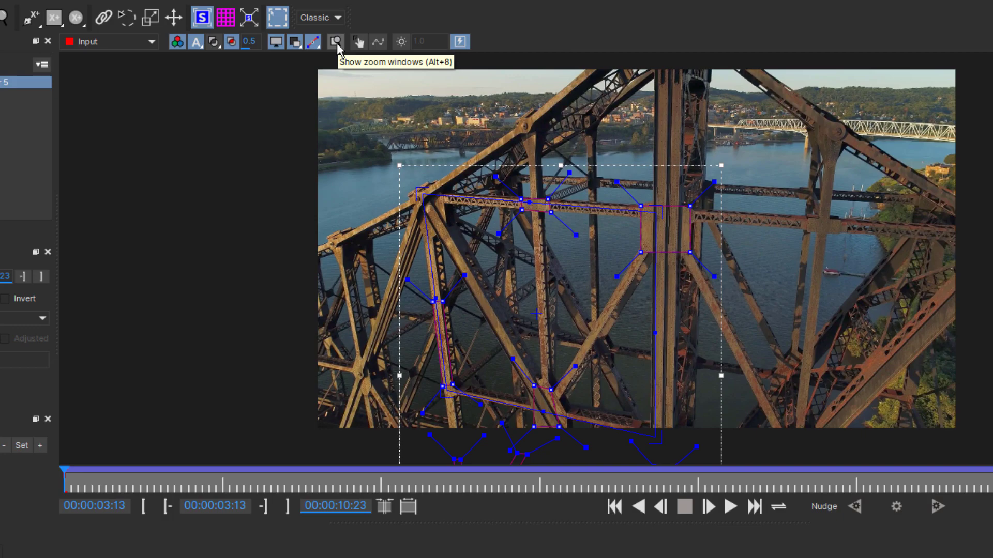
click(335, 42)
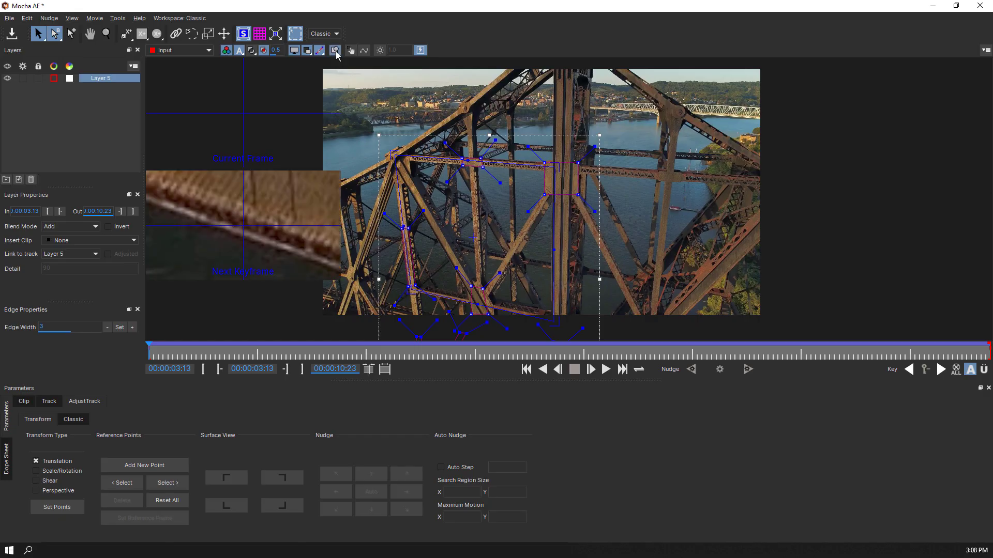
mouse_move(50, 471)
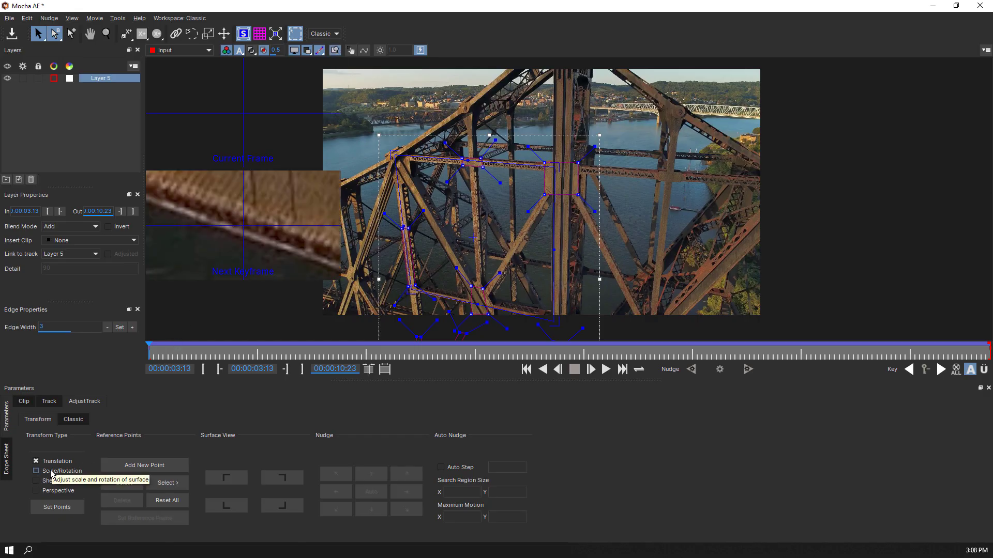
click(36, 471)
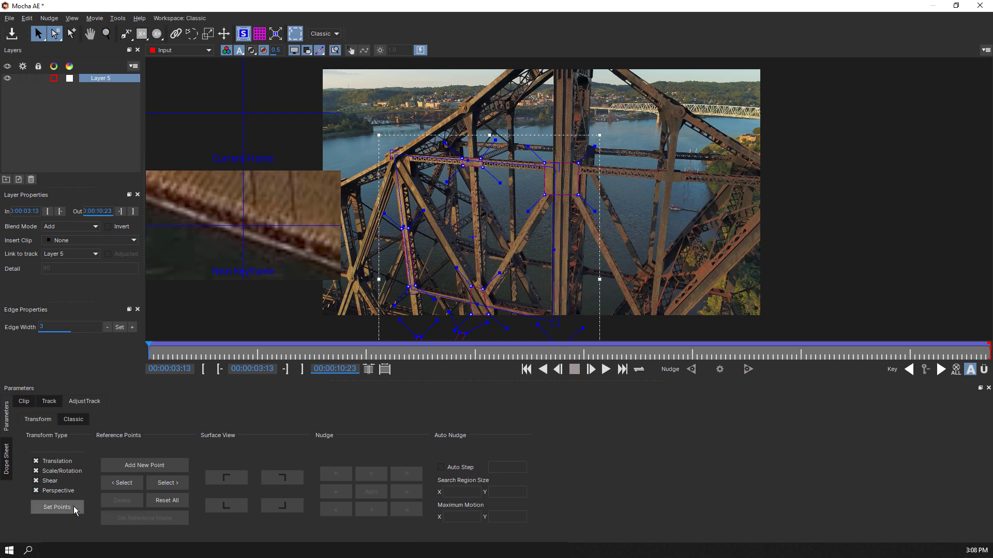
- Set reference points and drag the top-right and left points onto girder joints
click(105, 33)
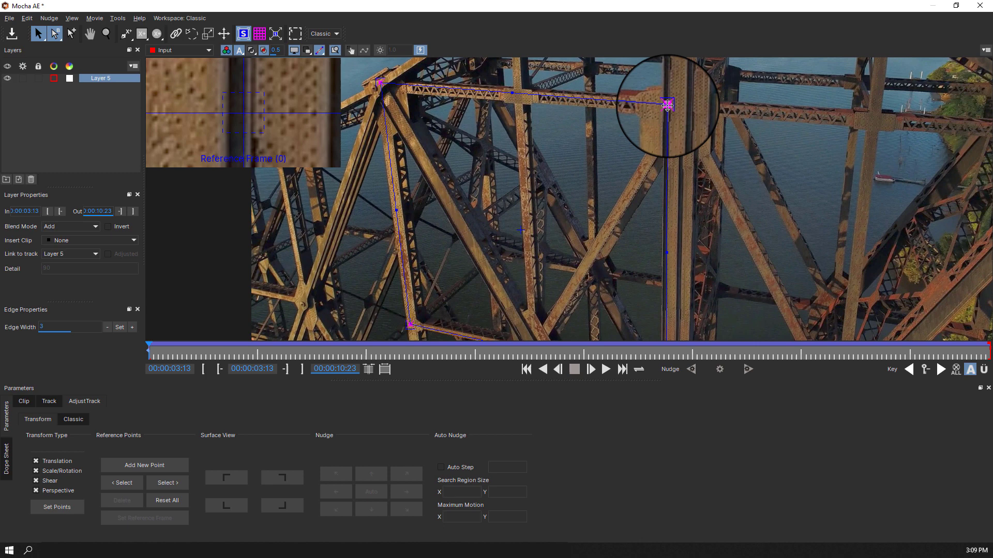
drag(668, 104, 638, 179)
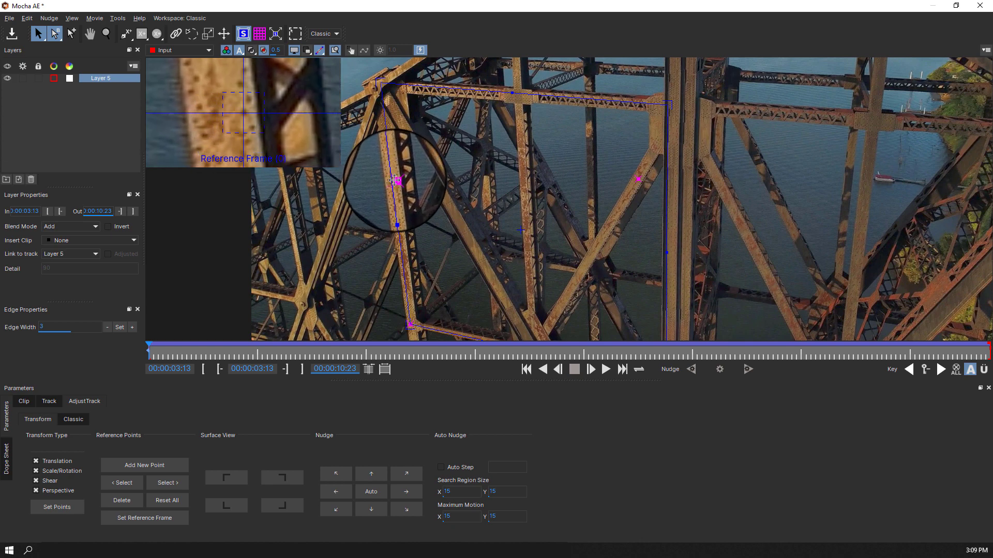
drag(395, 181, 646, 175)
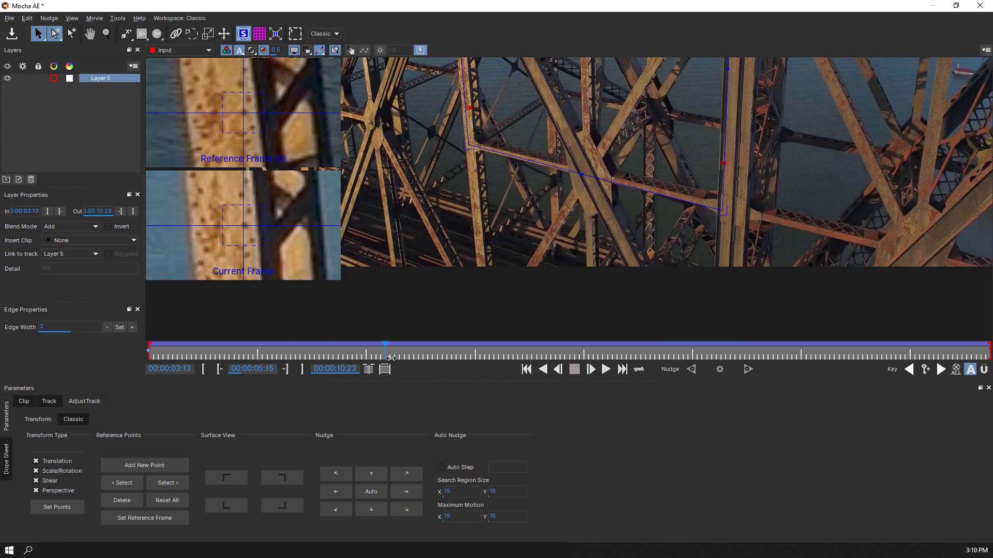
- Scrub the shot checking reference points on the girders, then exit Mocha via File
drag(386, 345, 225, 349)
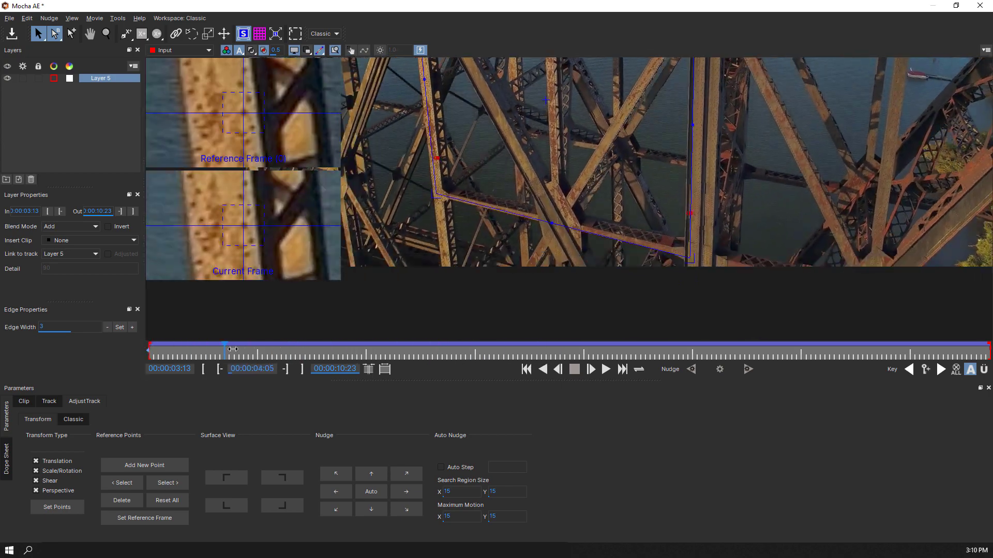
drag(225, 348, 588, 347)
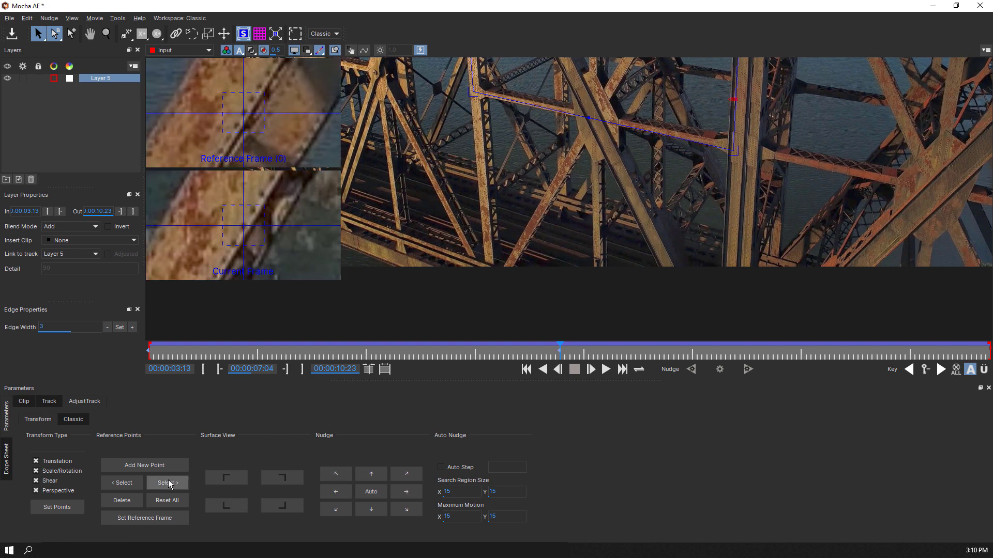
click(371, 510)
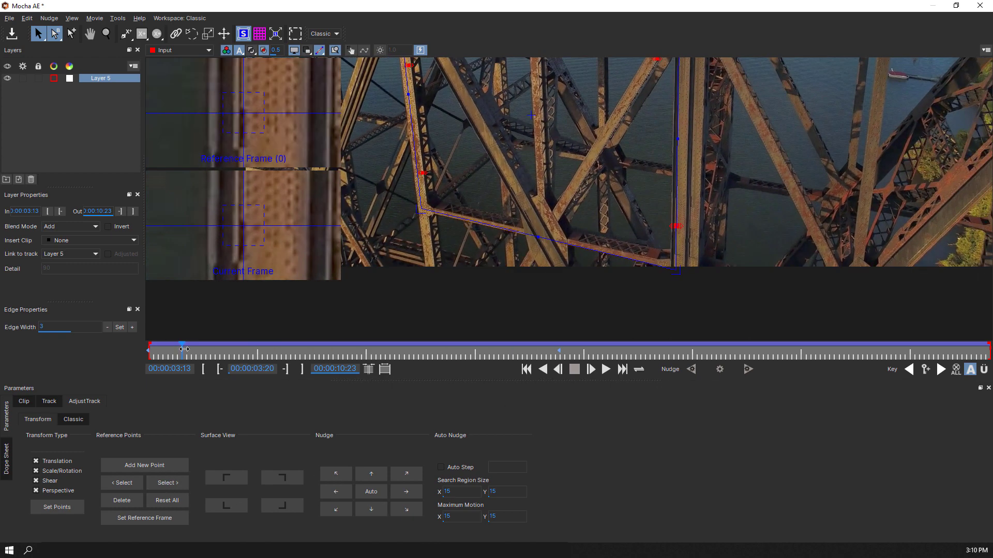
drag(184, 349, 559, 349)
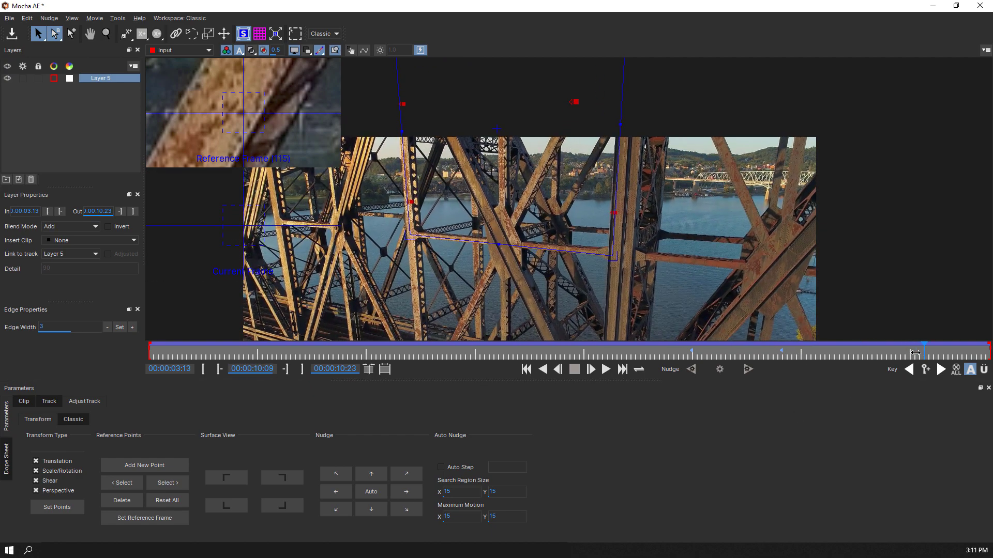
drag(914, 352, 890, 352)
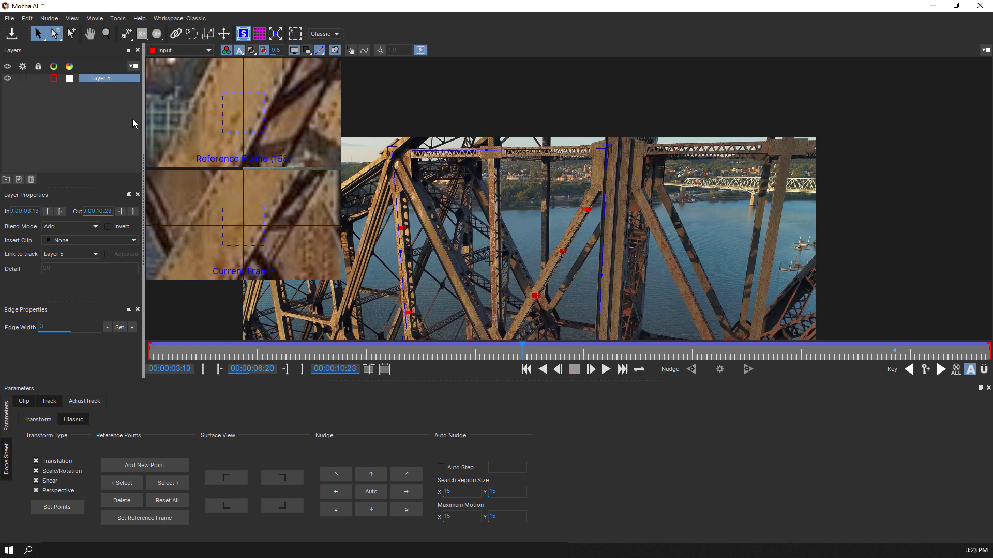
click(9, 17)
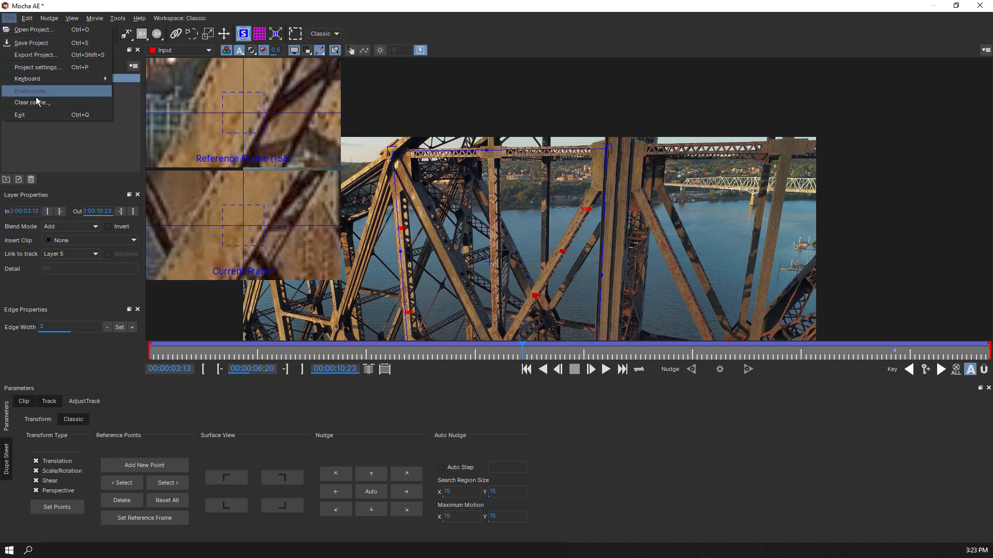
click(20, 114)
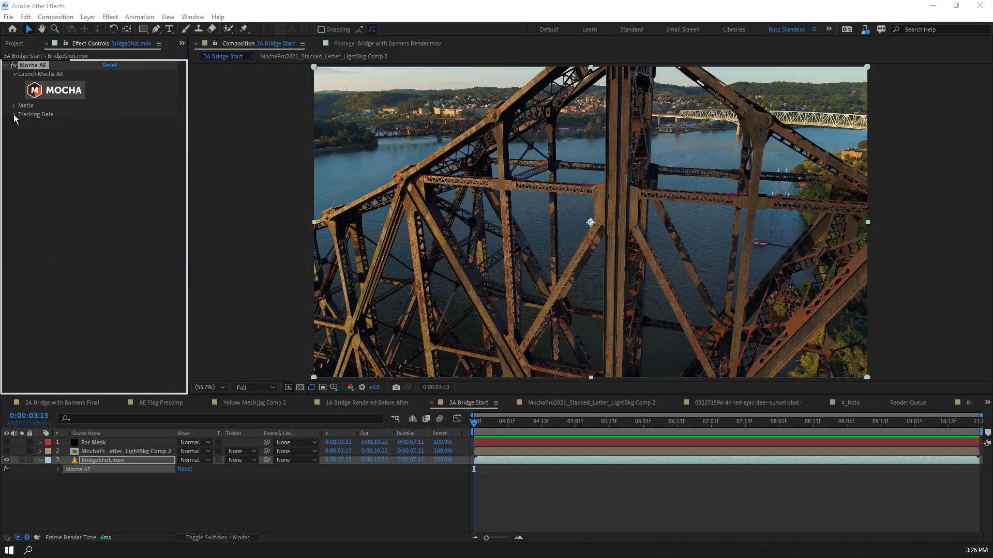
- Create track data from Layer 5 and reveal its corner-pin keyframes with U
click(14, 115)
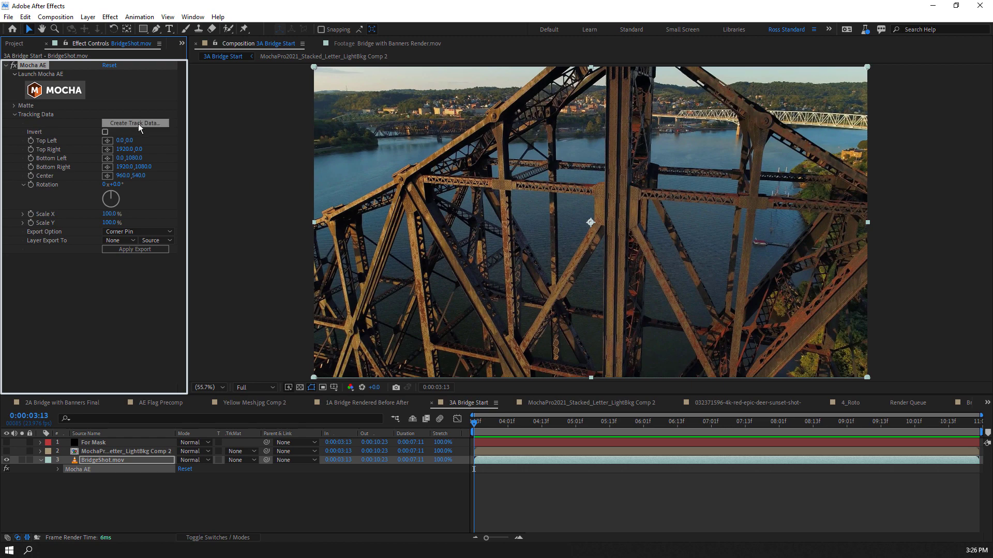
click(135, 123)
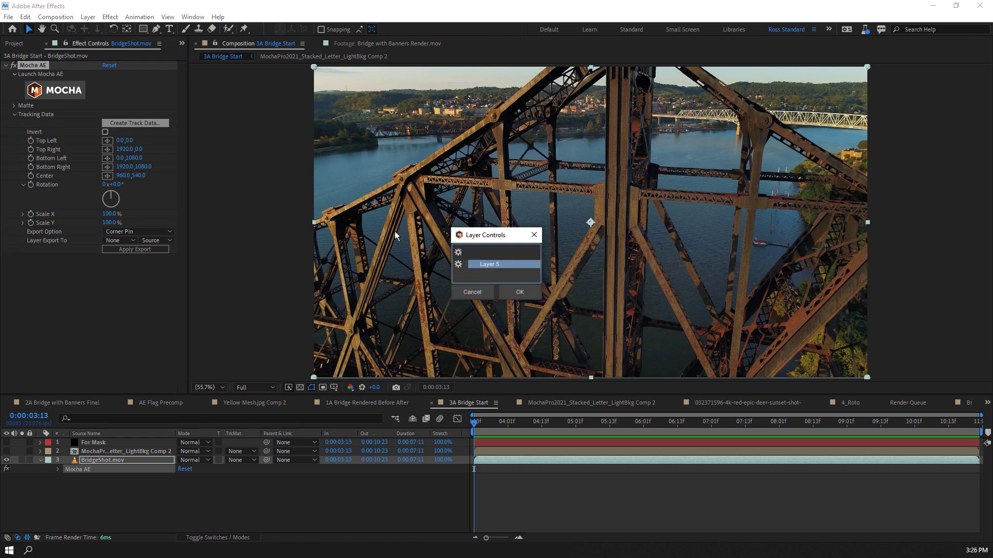
mouse_move(513, 271)
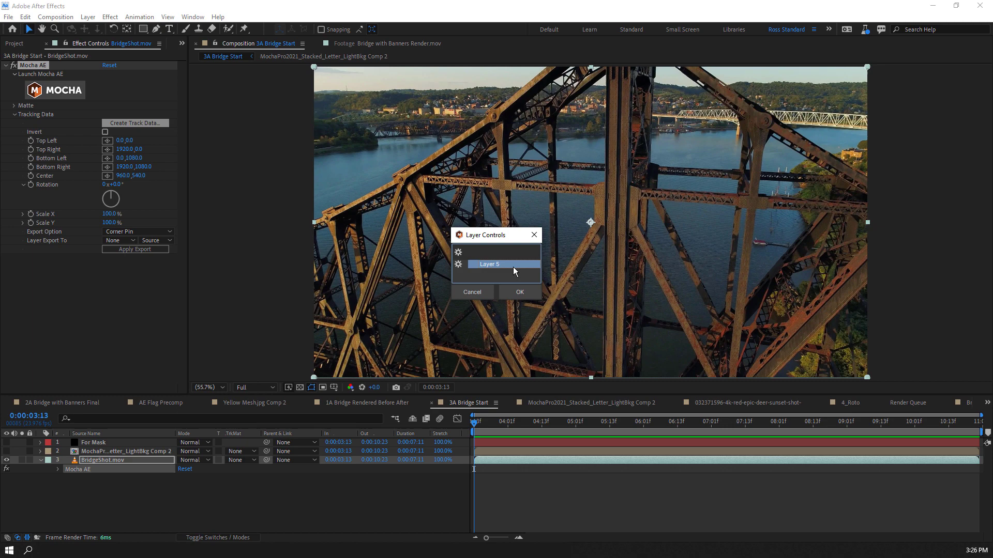
click(519, 292)
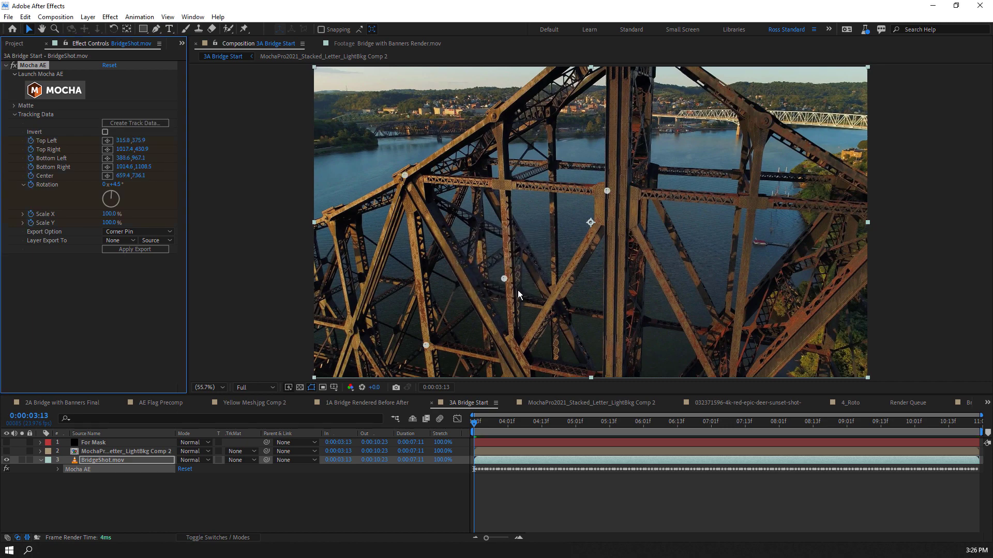
click(40, 469)
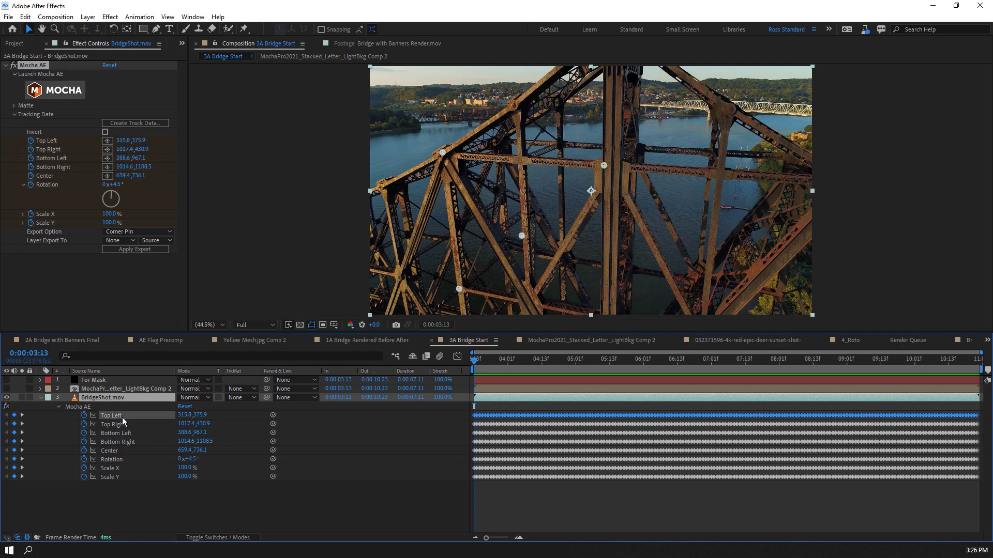
click(531, 367)
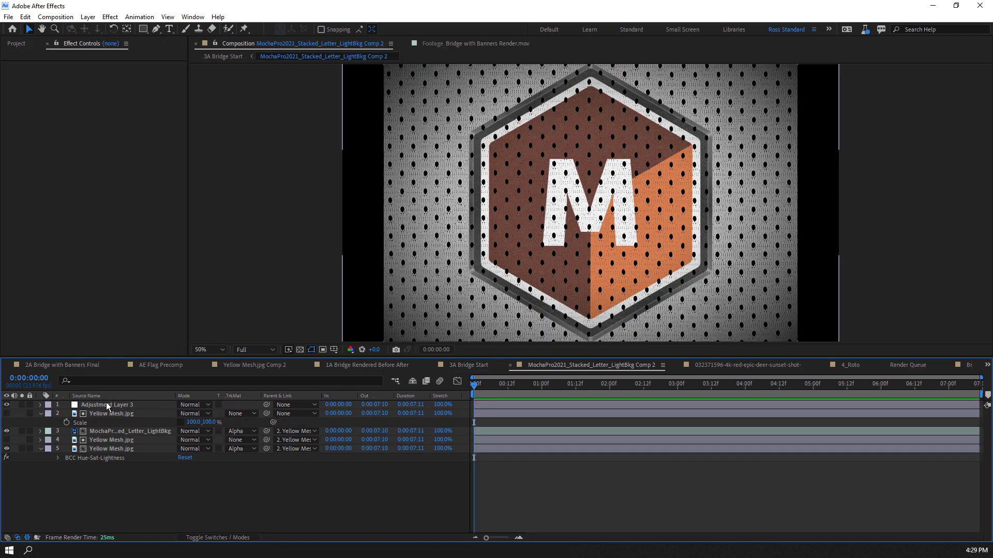
- Select the Yellow Mesh layer and use layer commands toward the Corner Pin export
click(111, 414)
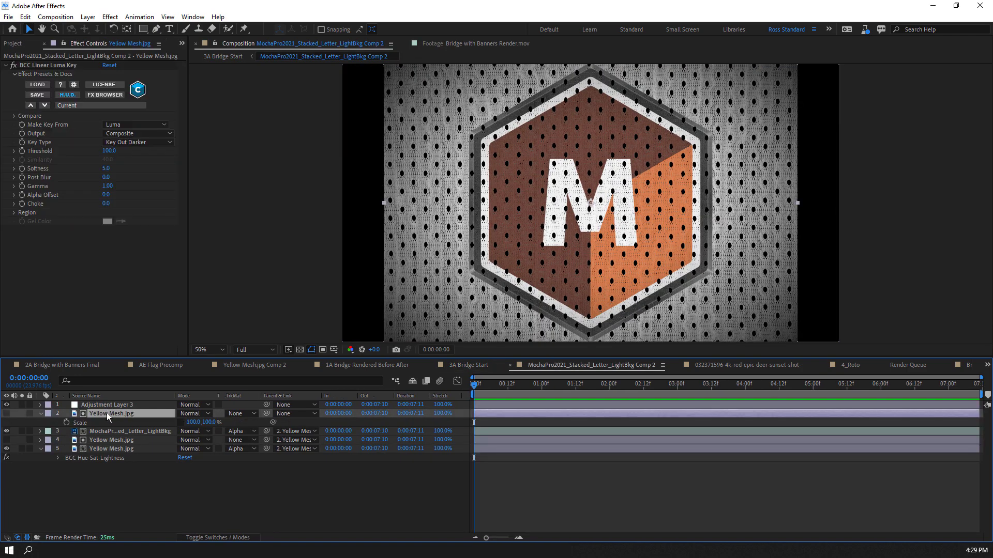
click(88, 17)
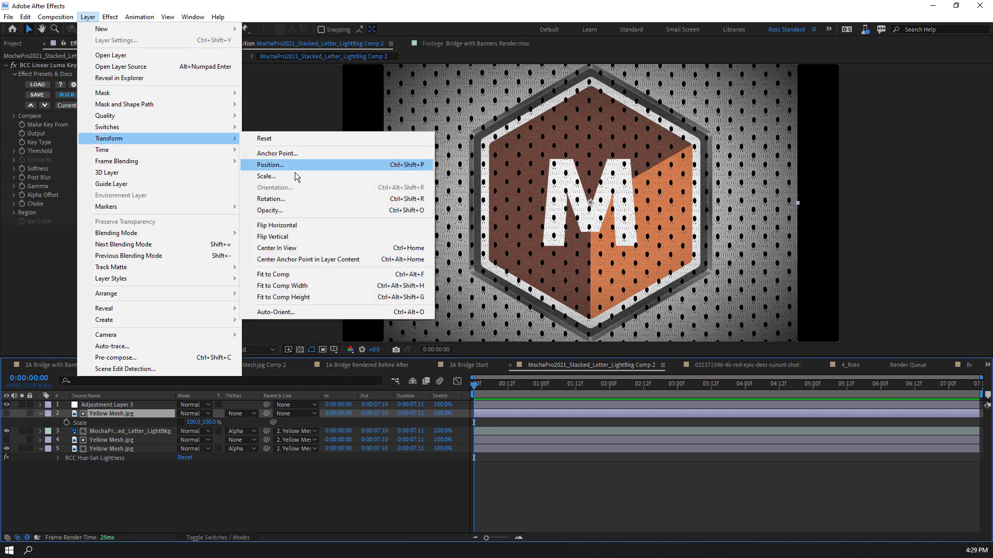
click(266, 176)
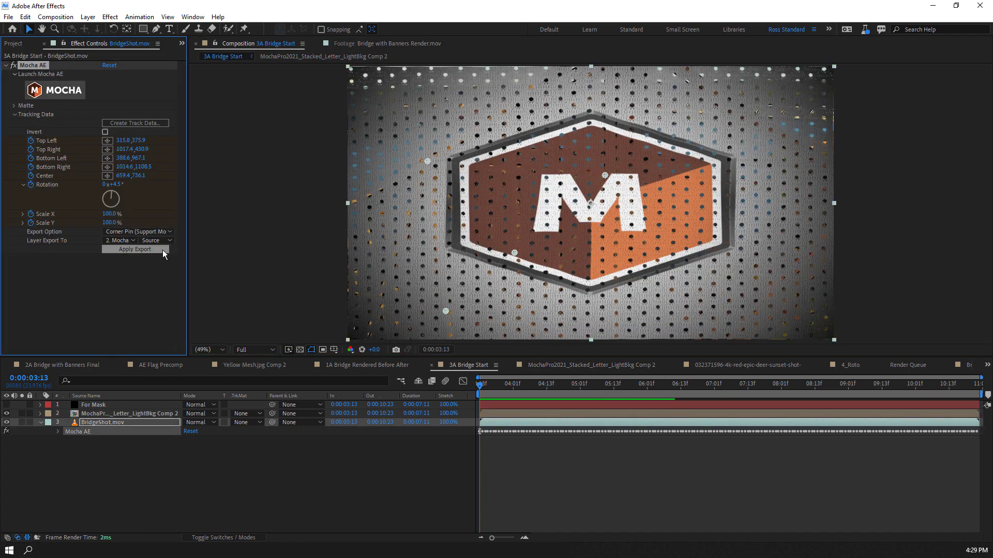
- Export the corner pin to layer 2, MochaPro2021_Stacked_Letter_LightBkg Comp 2
click(119, 240)
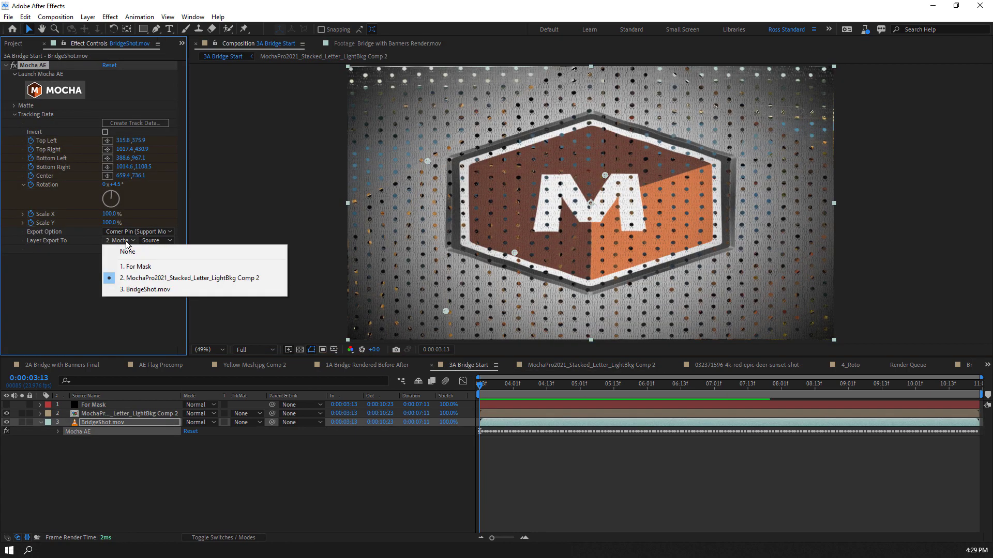
click(191, 278)
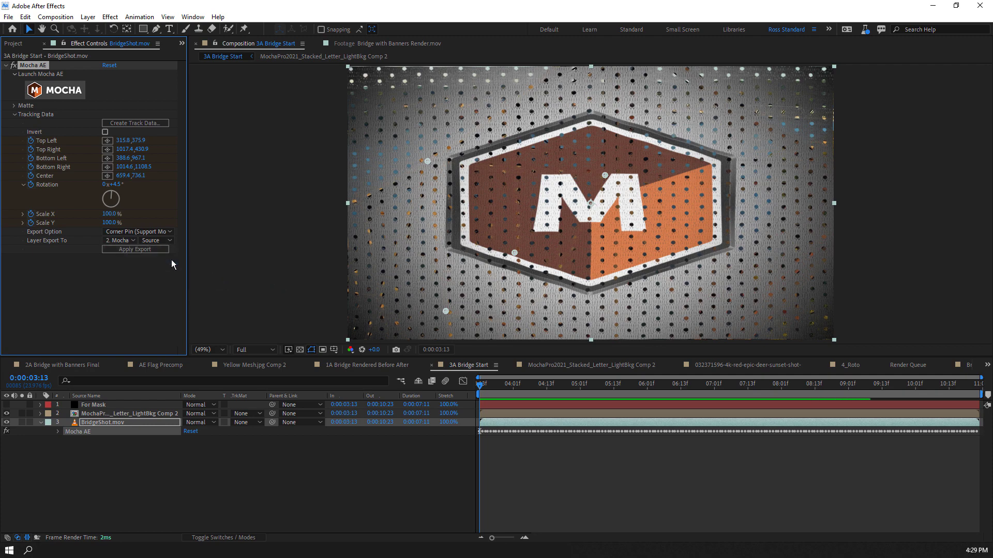
click(135, 249)
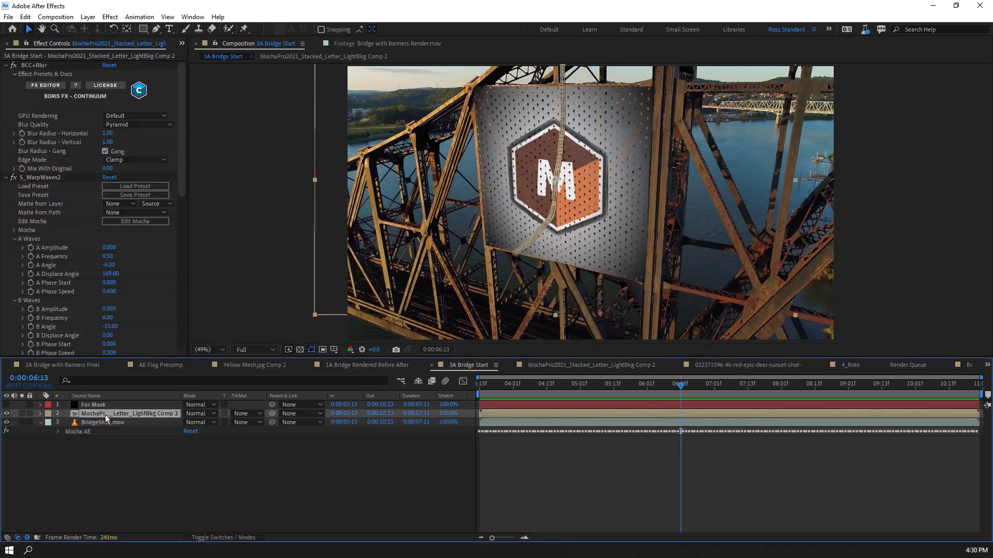
- Preview the pinned logo layer across frames and raise its BCC+Blur horizontal radius
click(38, 413)
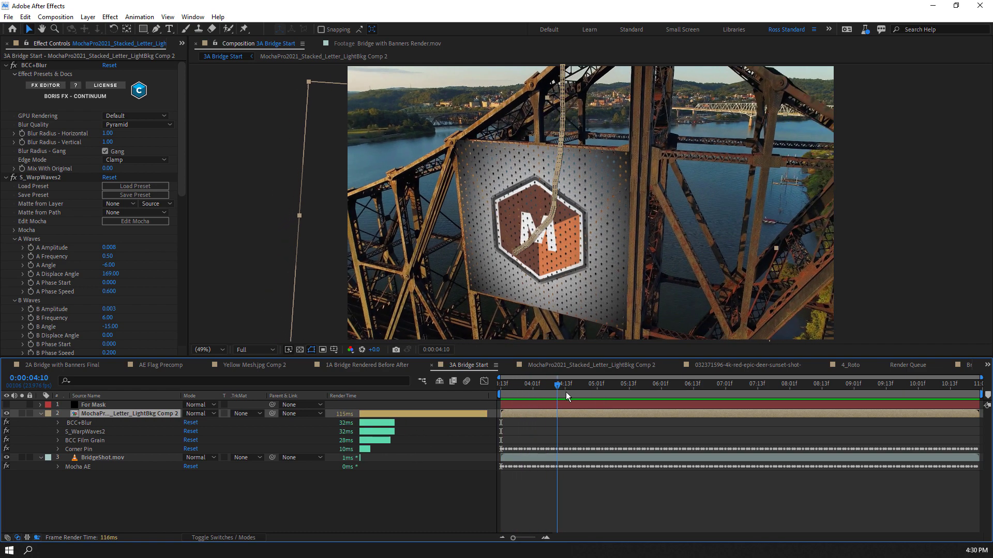
click(725, 384)
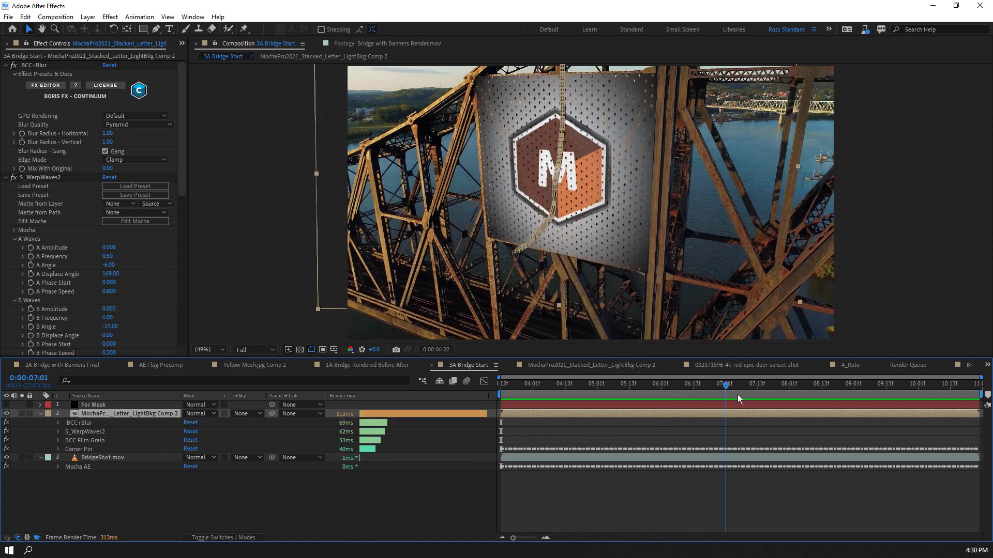
click(697, 385)
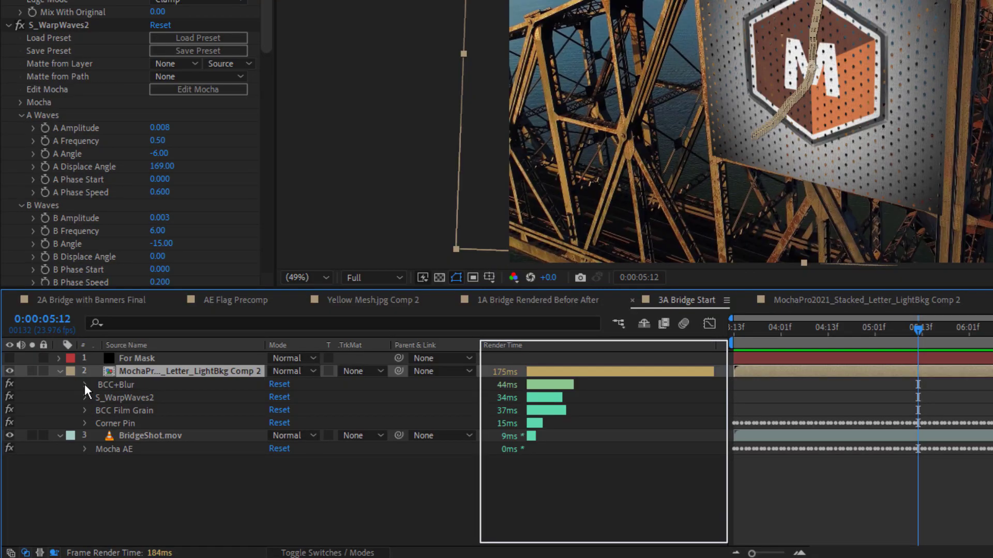
click(85, 385)
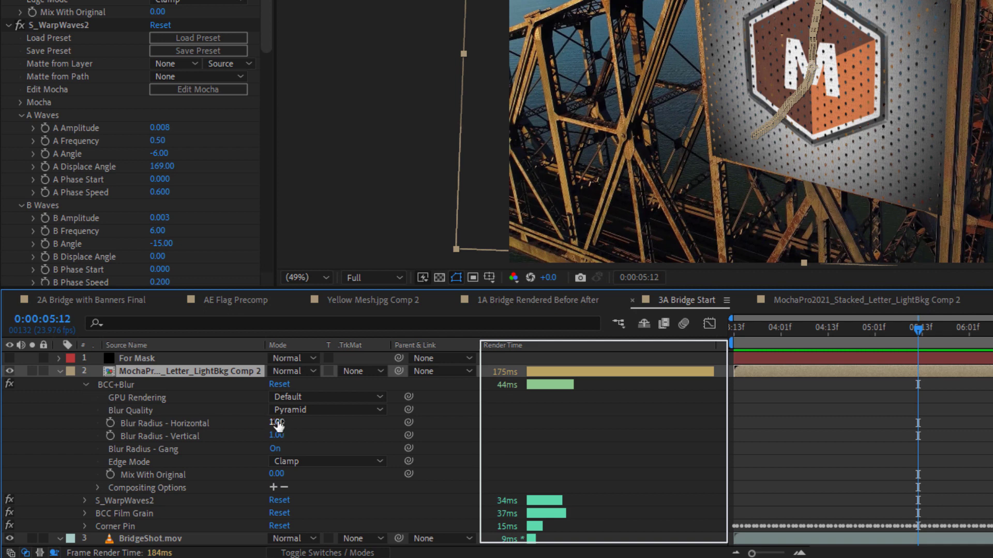
drag(276, 423, 310, 423)
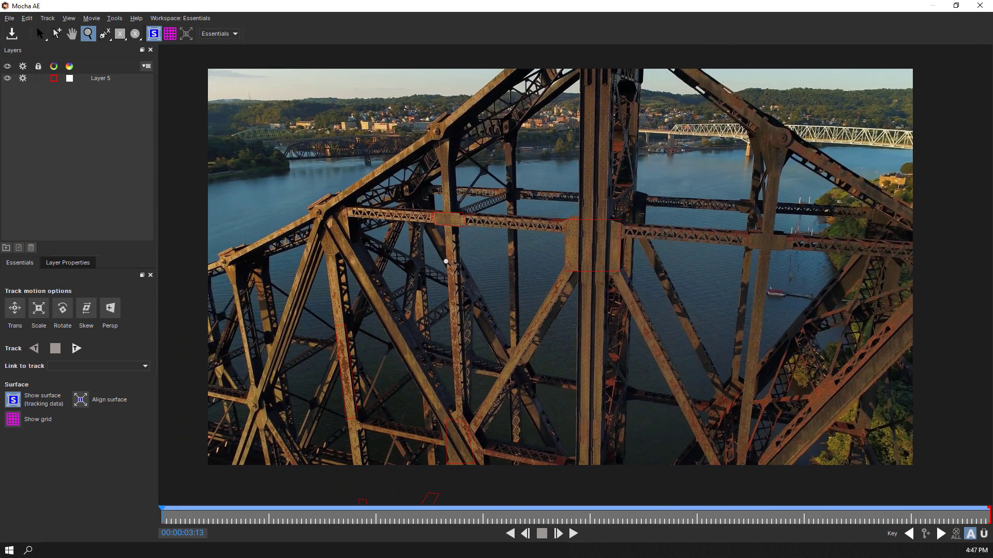
- Outline the upper-left diagonal girder as Layer 6, linked to Layer 5's adjusted track
click(39, 33)
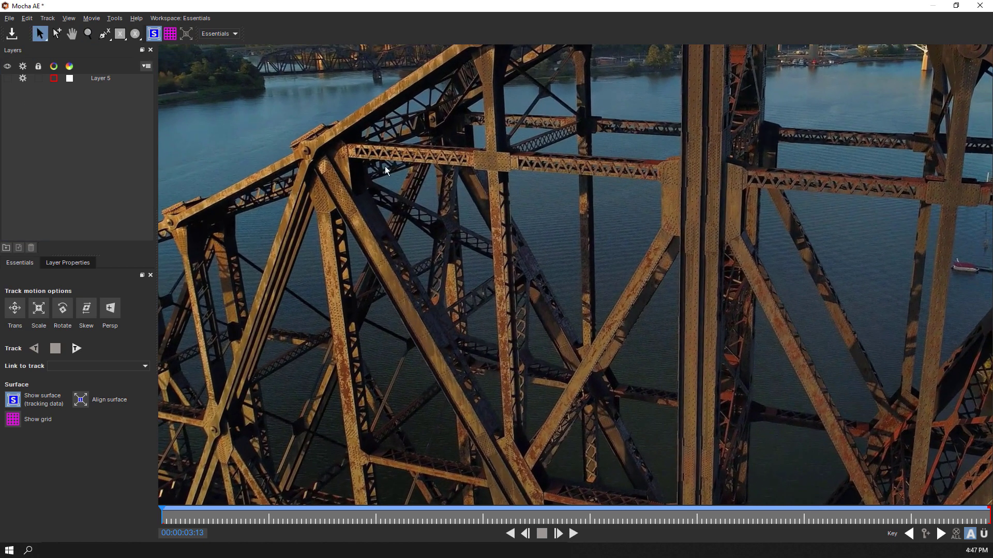
click(103, 33)
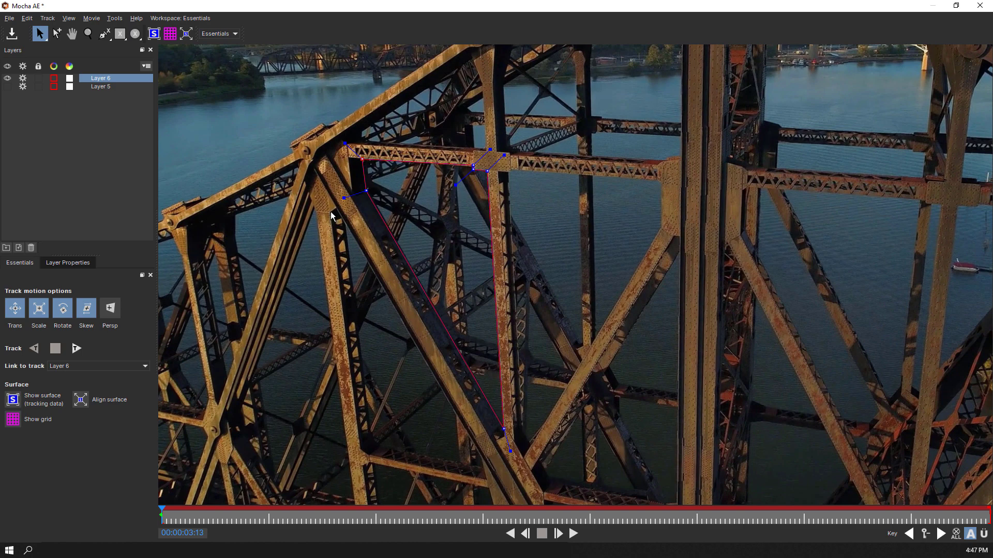
click(68, 262)
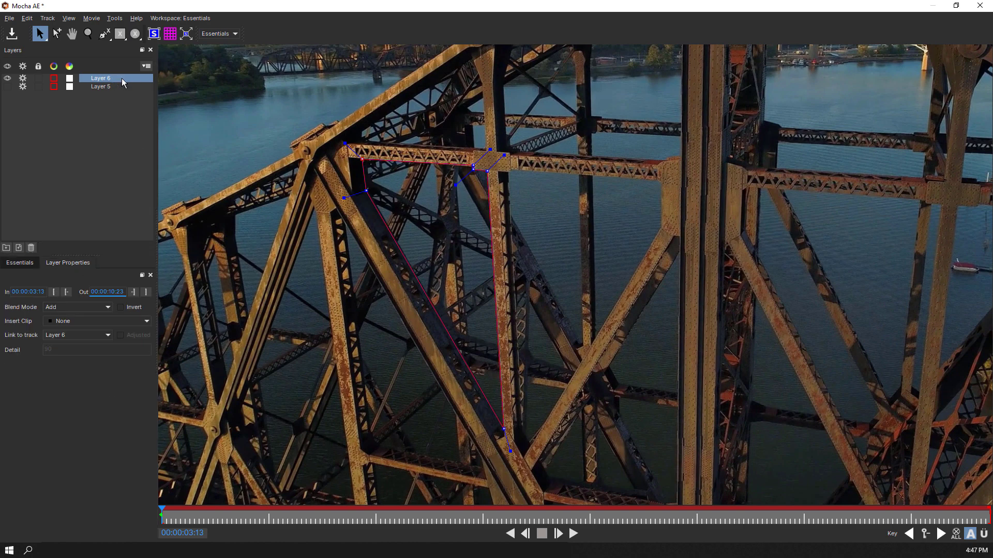
click(79, 335)
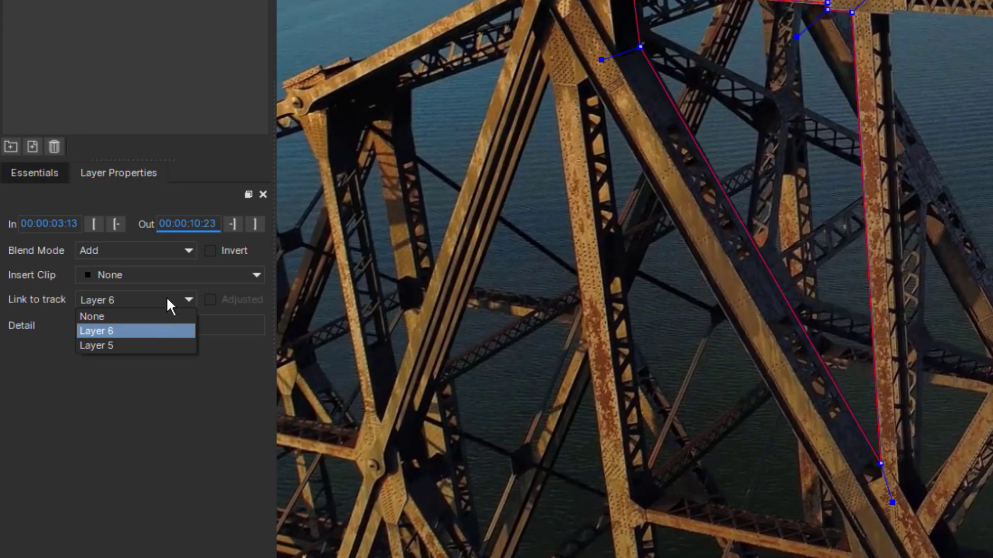
mouse_move(123, 345)
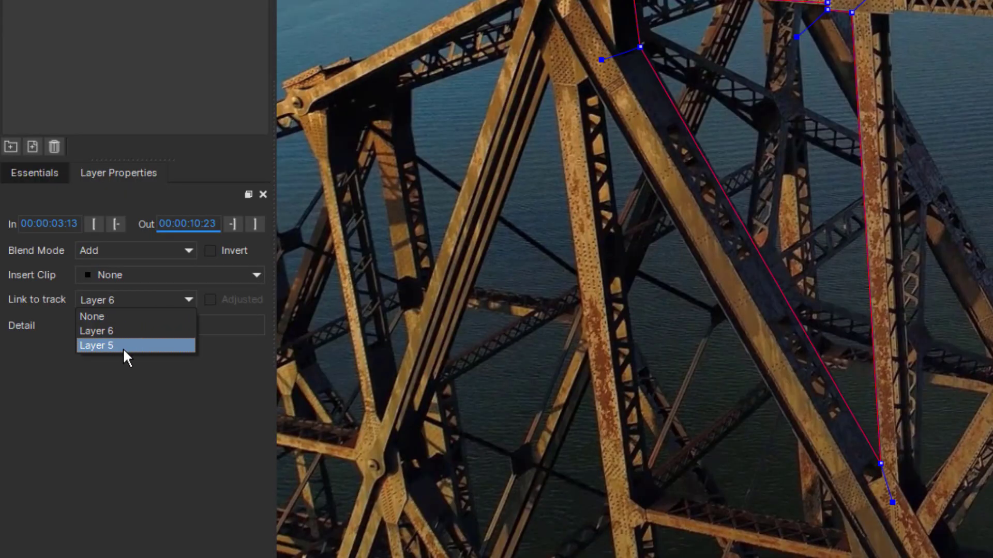
click(96, 345)
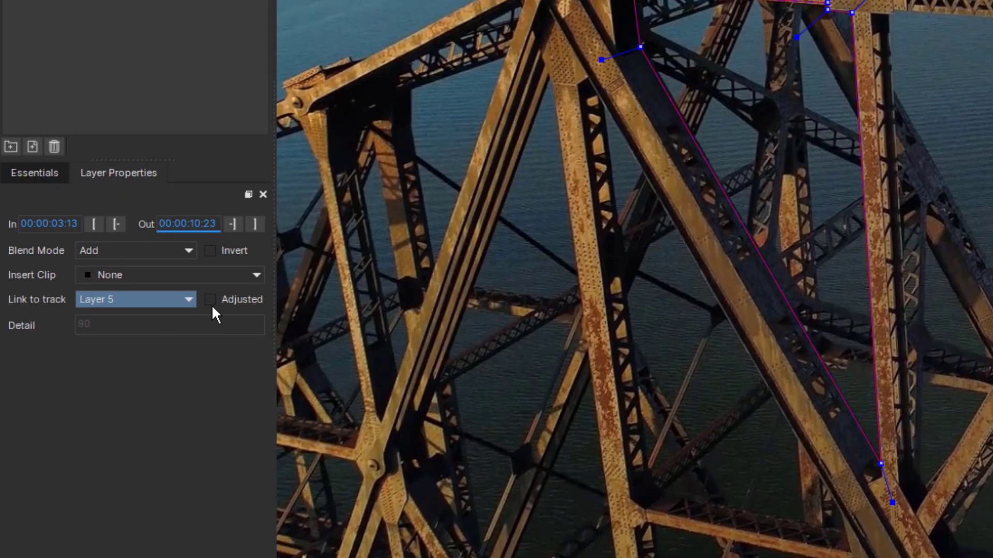
click(211, 299)
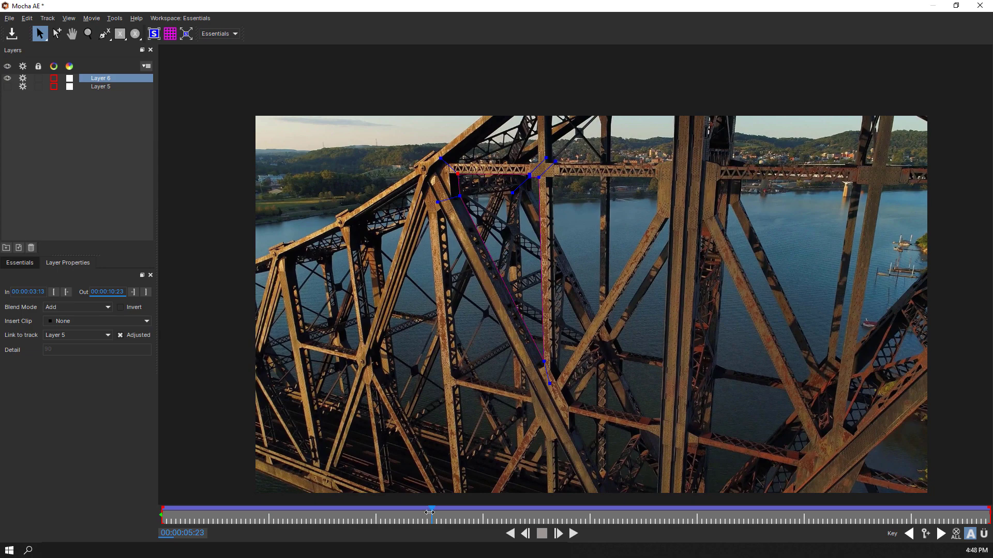
- Scrub through the shot to verify the girder shape, then close Mocha saving changes
drag(431, 512, 584, 512)
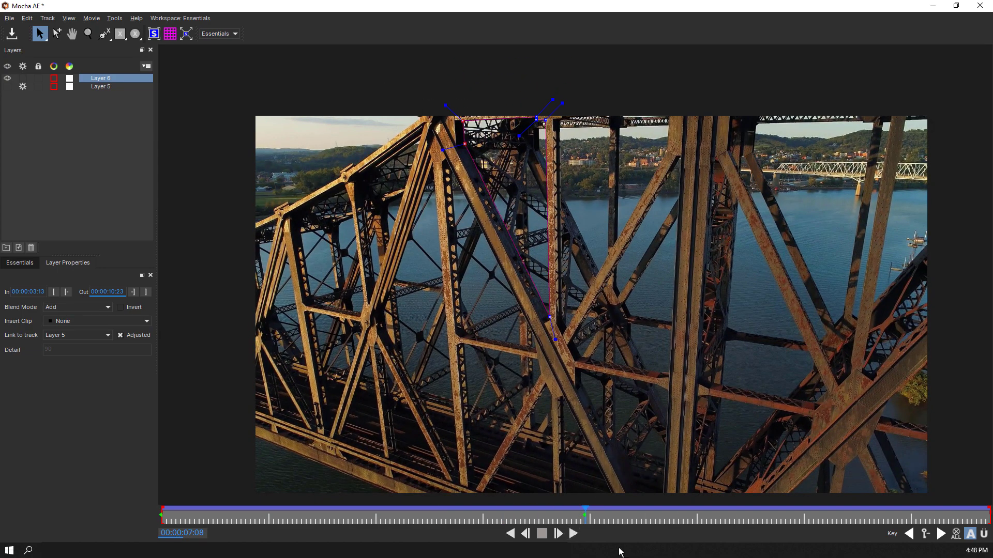
click(572, 533)
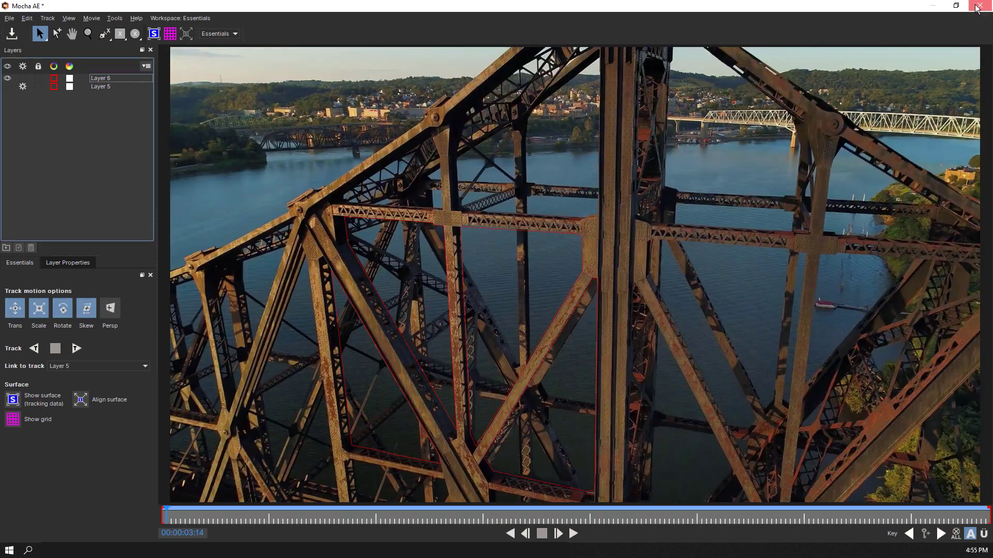
click(979, 5)
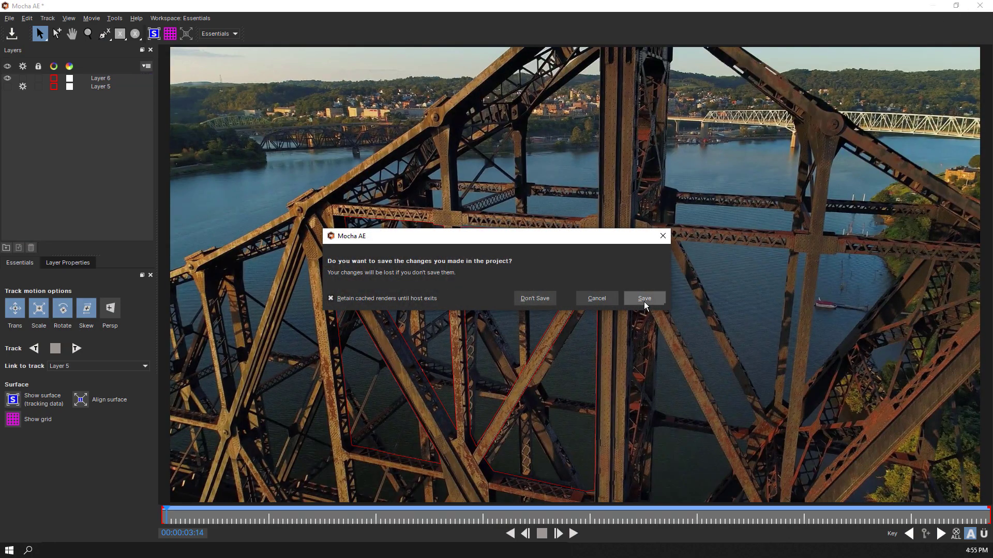
click(643, 298)
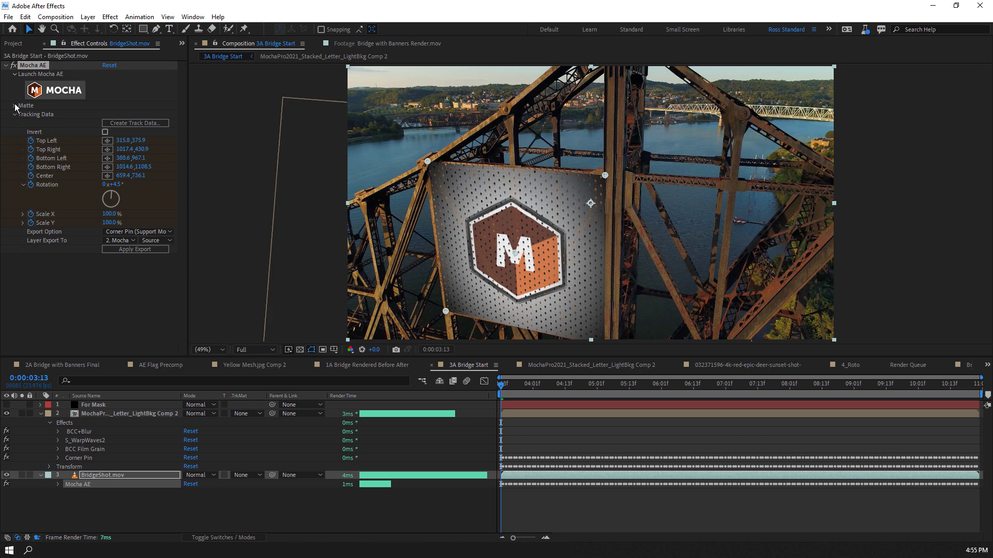
- Set the Mocha matte's visible layer to Layer 6 and generate AE masks from it
click(15, 105)
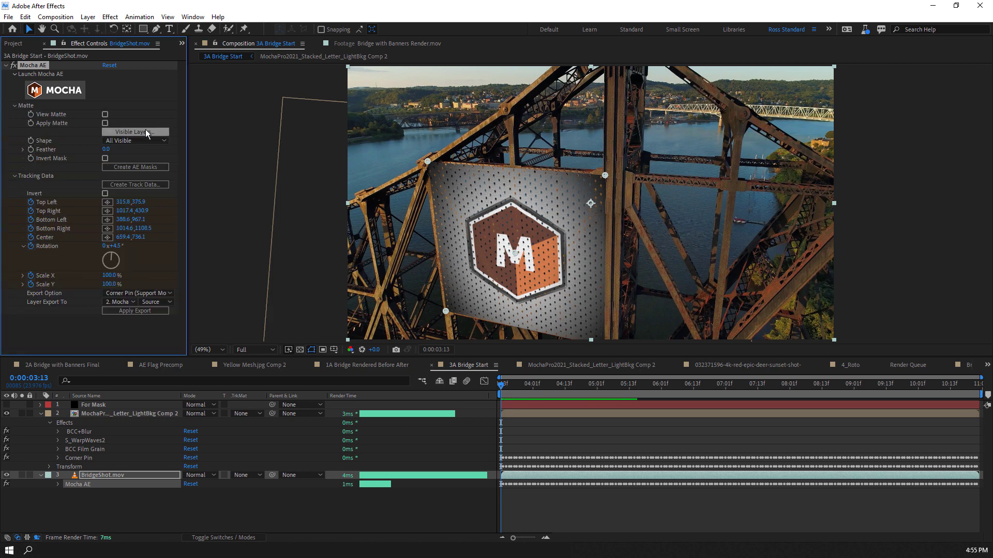
click(134, 132)
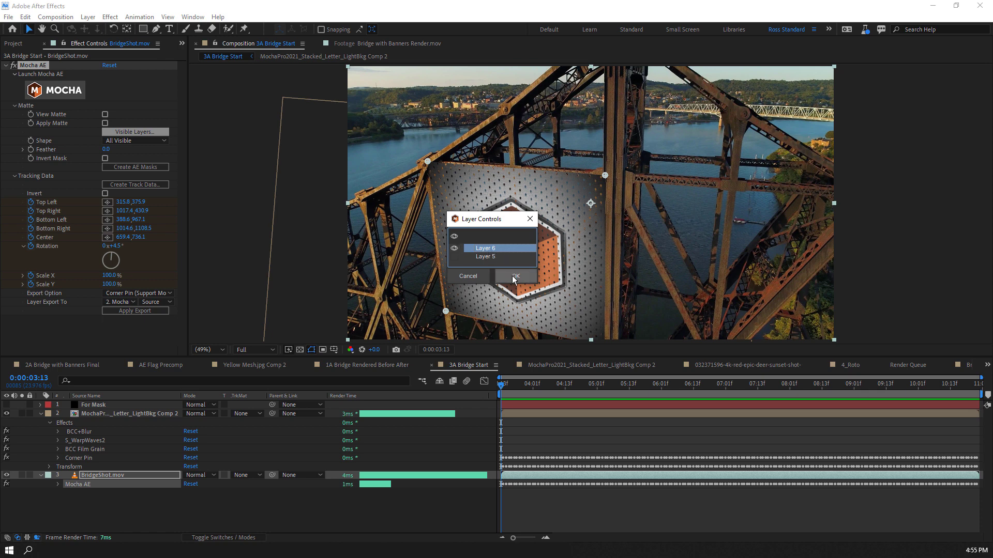
click(513, 276)
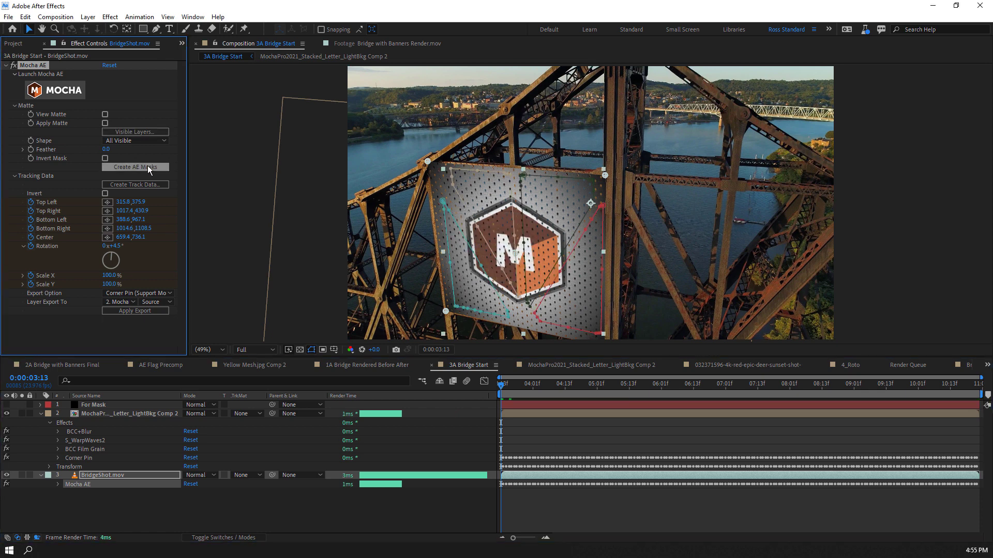
click(135, 166)
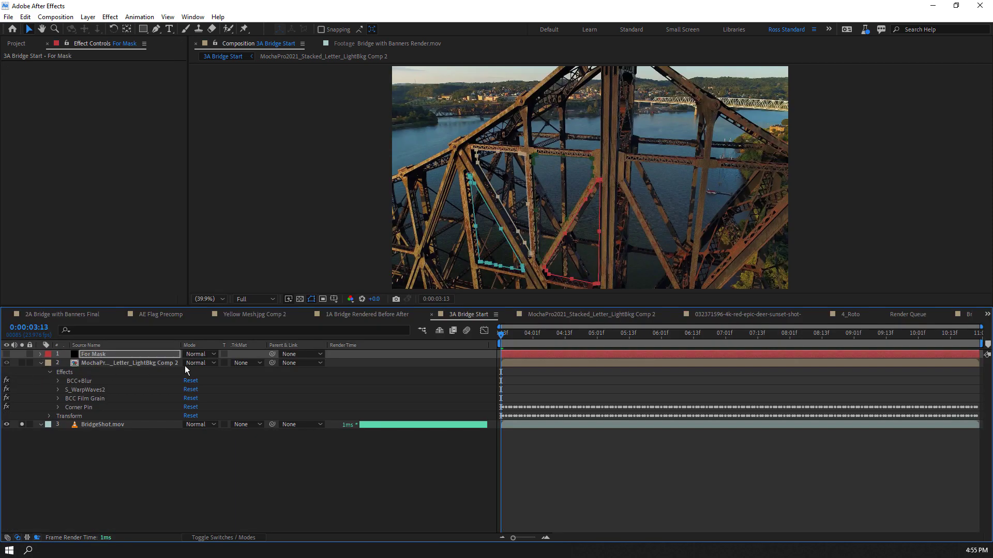
- Give the flag layer an Alpha track matte and relaunch Mocha AE
click(242, 363)
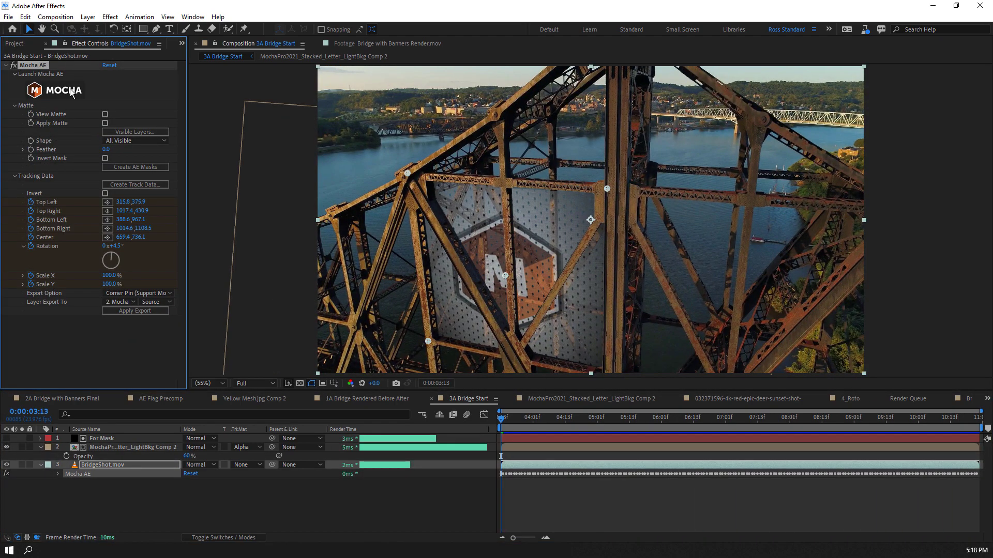
click(54, 90)
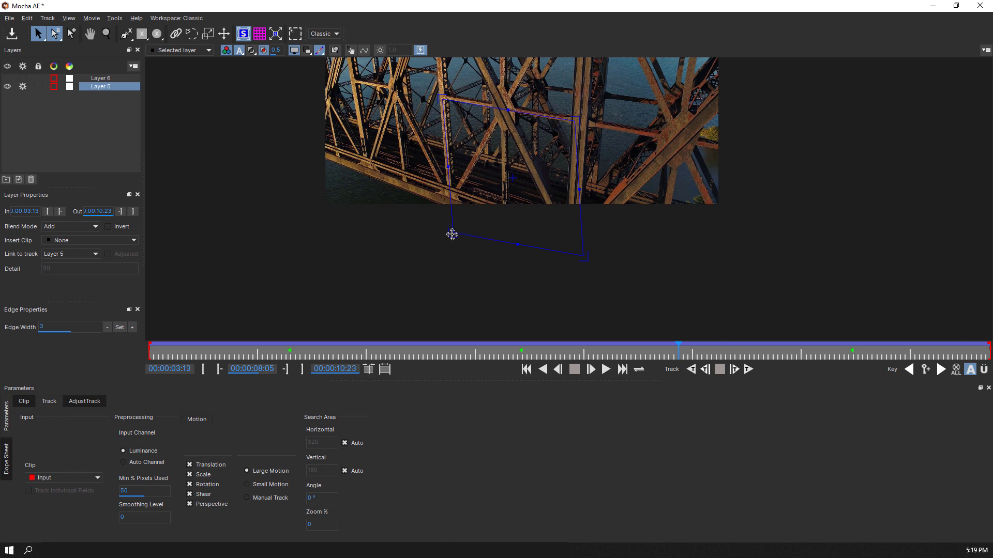
drag(680, 350, 676, 350)
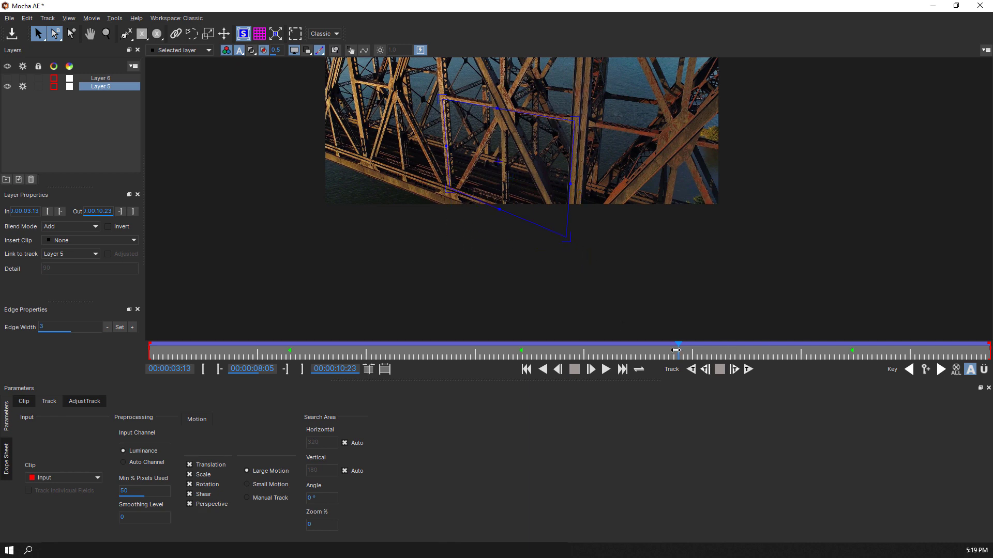
drag(676, 350, 922, 350)
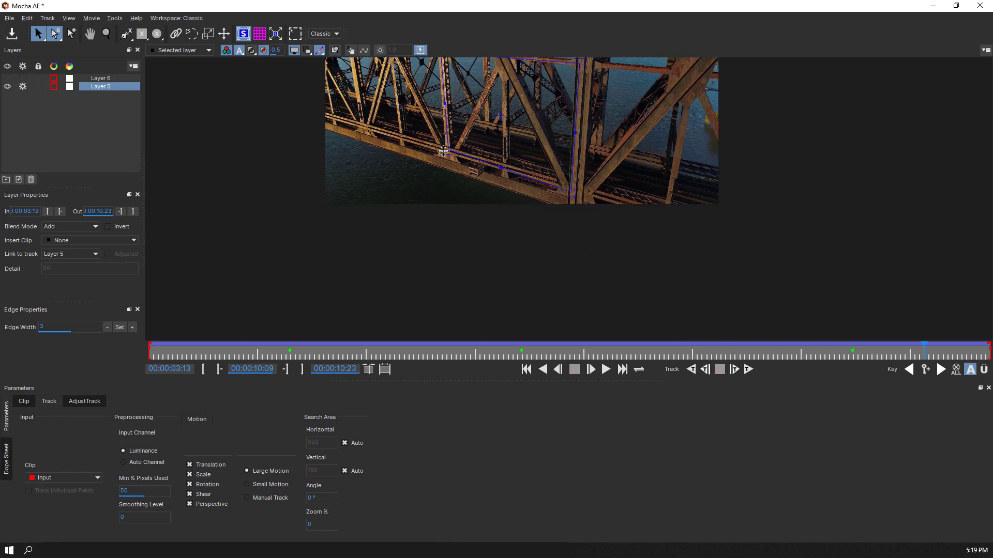
click(70, 254)
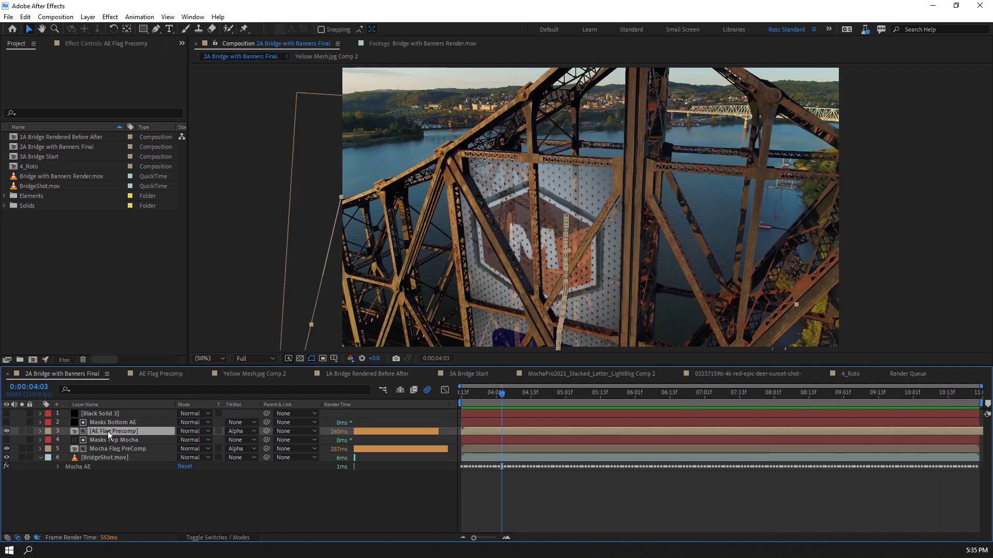
- Reveal the flag precomp layers' Corner Pin, blur and grain effects and scrub the timeline
click(39, 431)
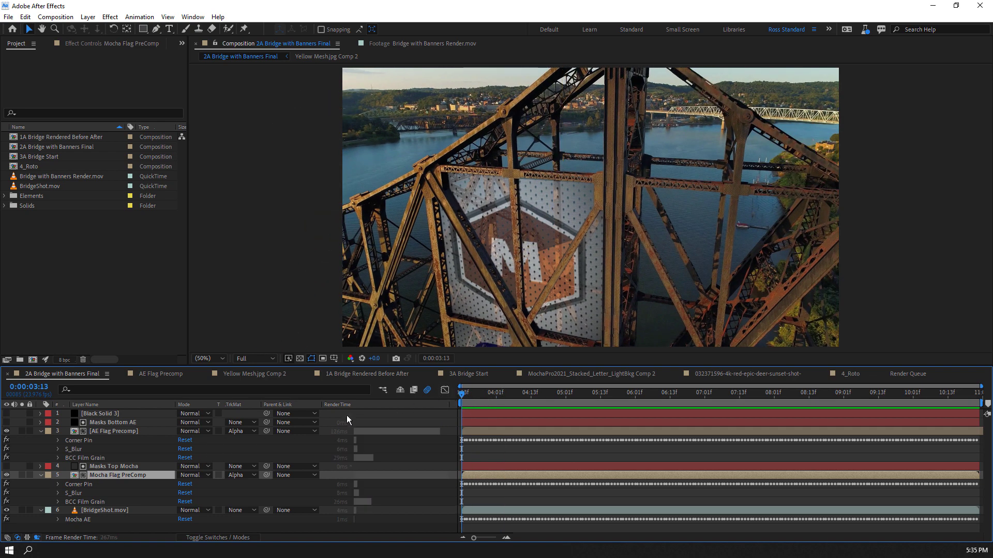
click(590, 393)
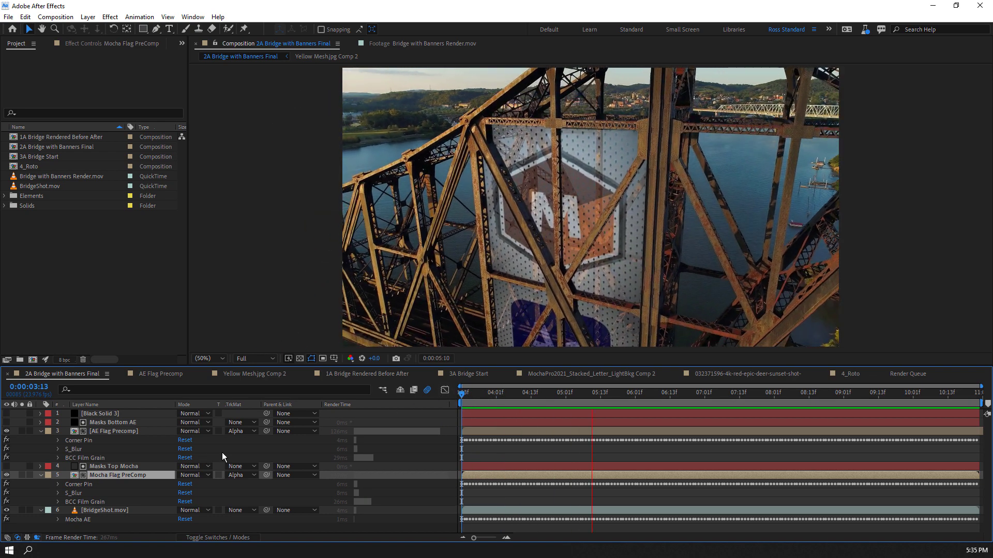
click(727, 393)
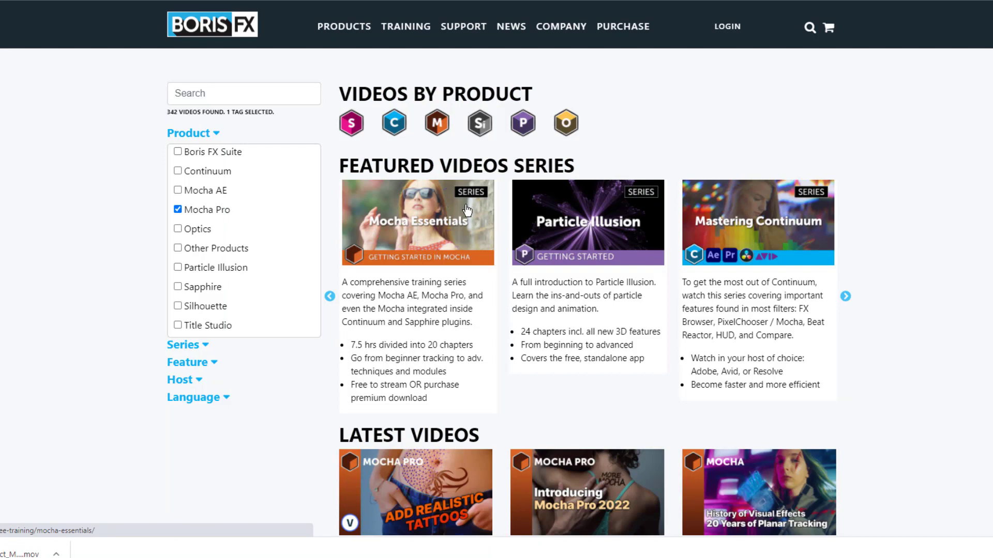
- Load the 01a - Tracking video from Mocha Essentials' Intro and Quick Starts chapter
click(417, 222)
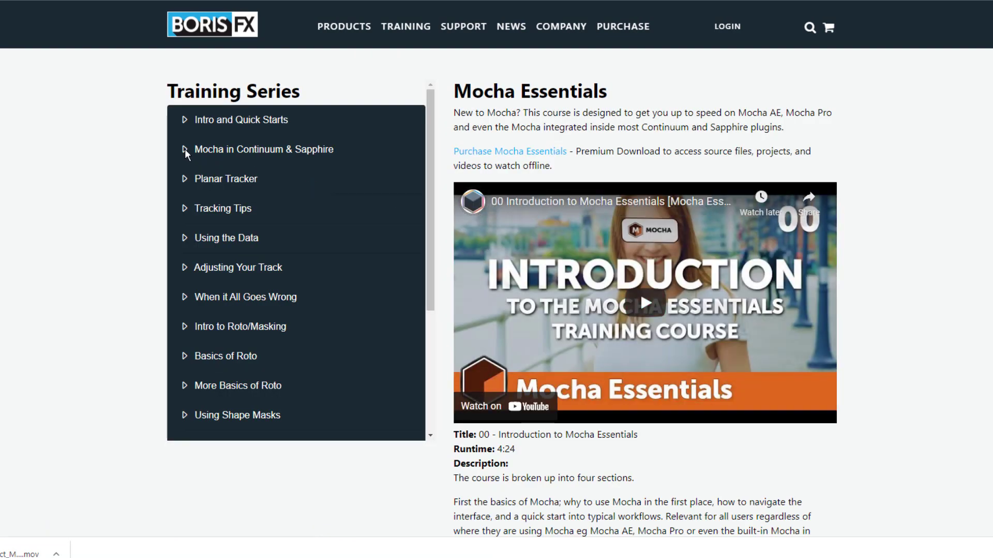
click(242, 119)
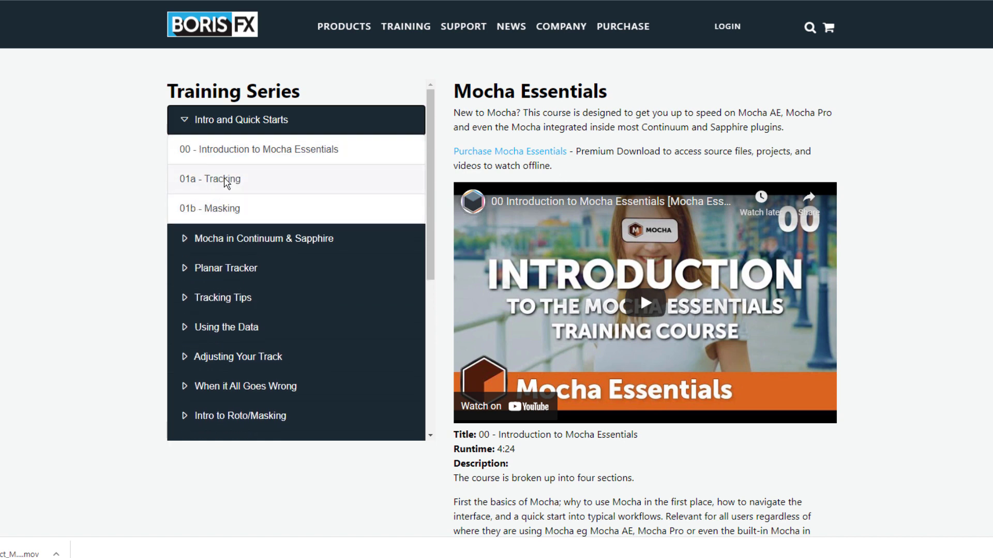
click(214, 179)
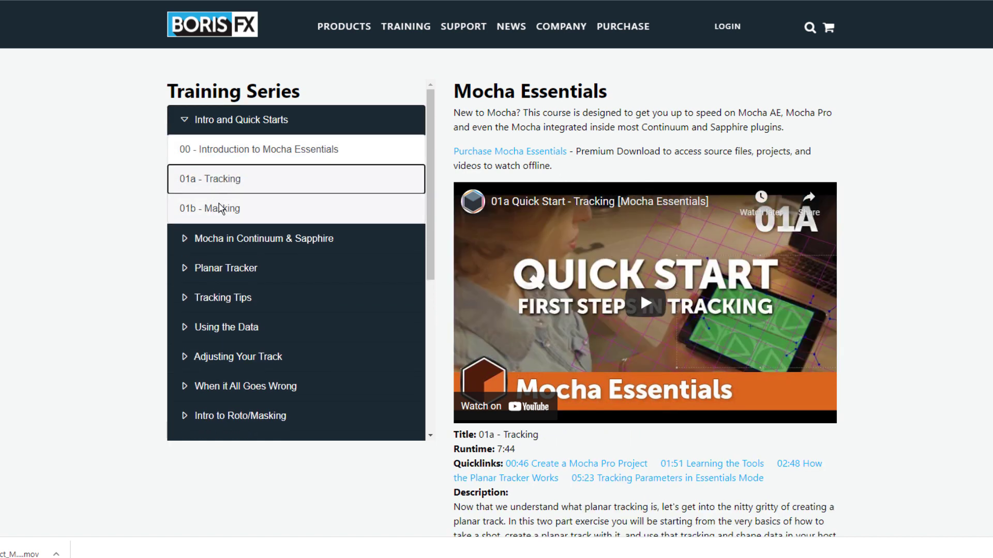